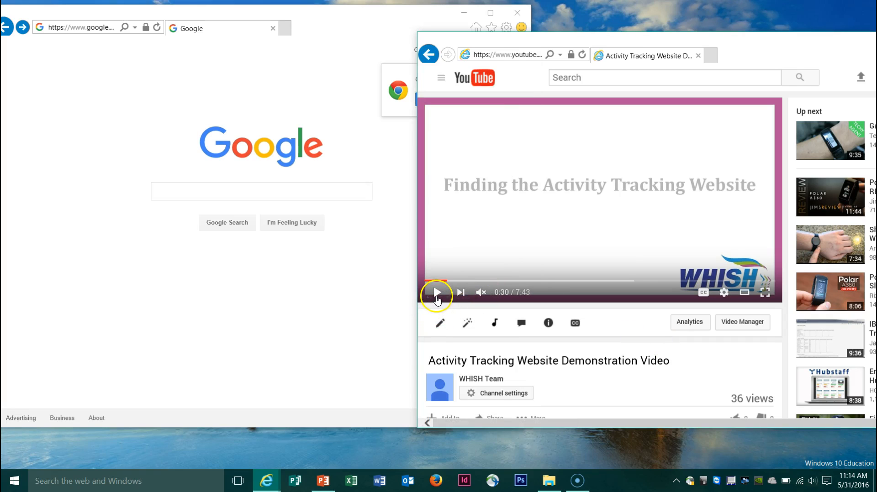
Play the Activity Tracking Website demonstration video on YouTube
{"action": "left_click", "coordinate": [437, 292]}
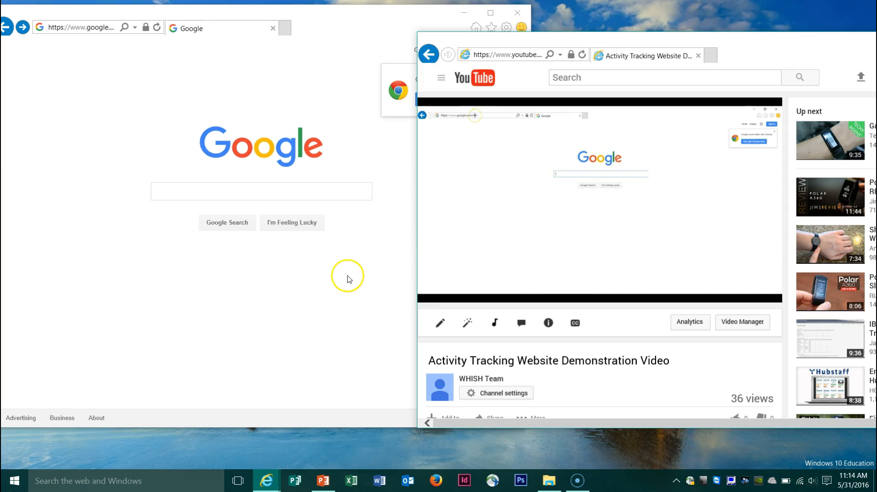
{"action": "mouse_move", "coordinate": [347, 281]}
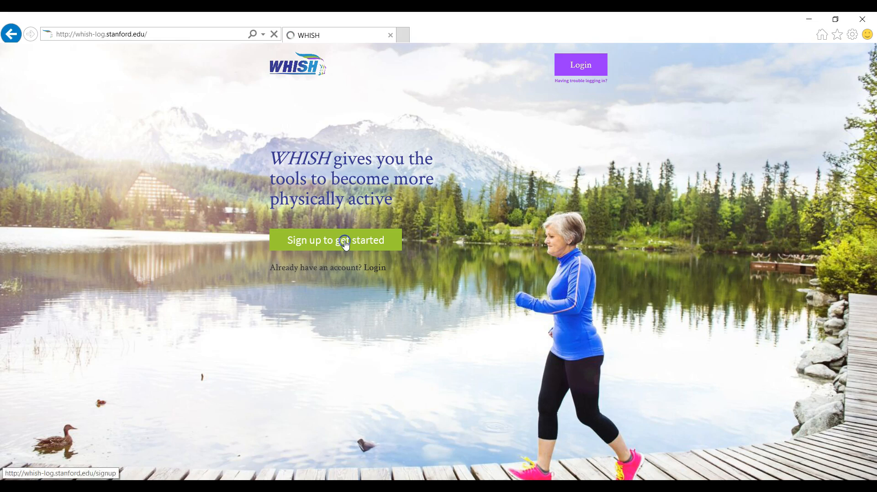
{"action": "left_click", "coordinate": [335, 240]}
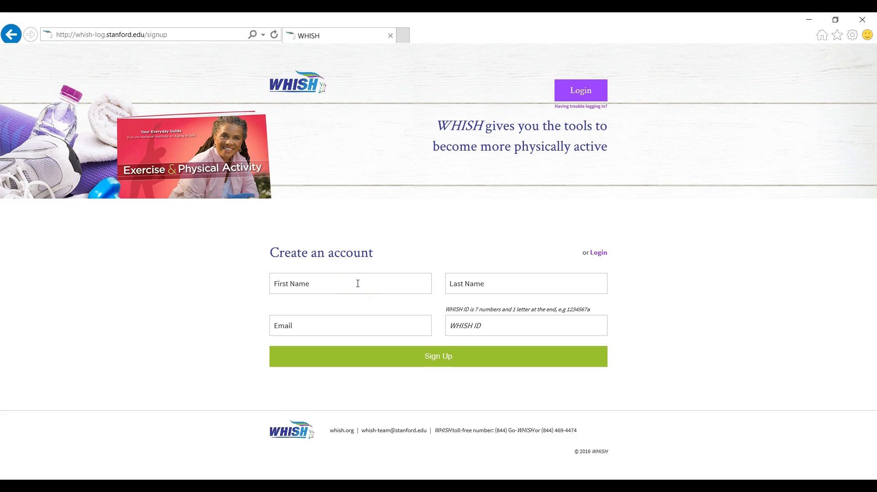
{"action": "type", "text": "Anne"}
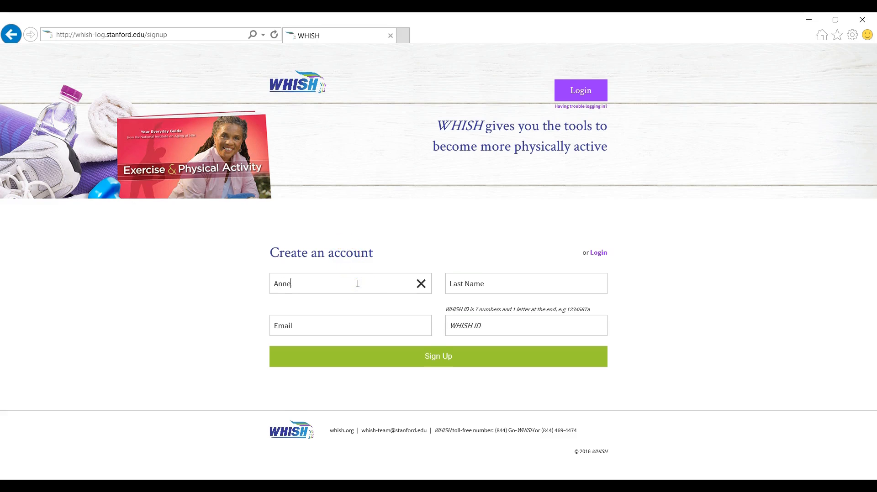
{"action": "left_click", "coordinate": [525, 284]}
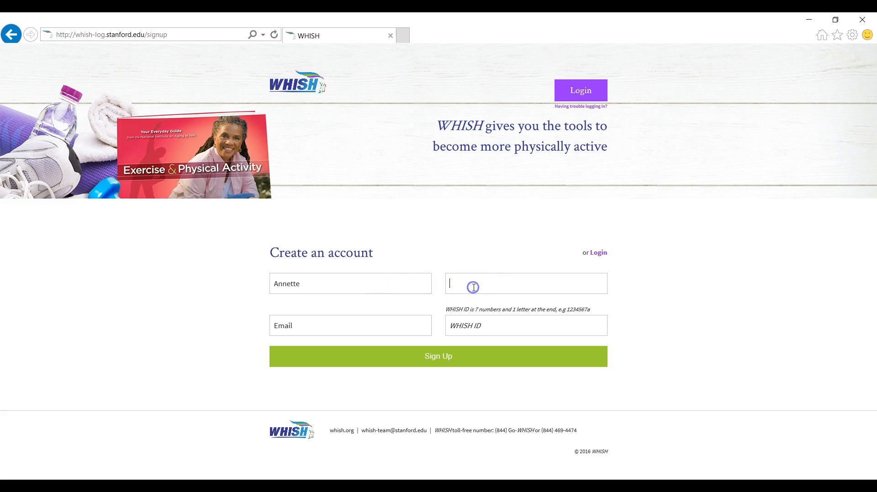
{"action": "type", "text": "Smith"}
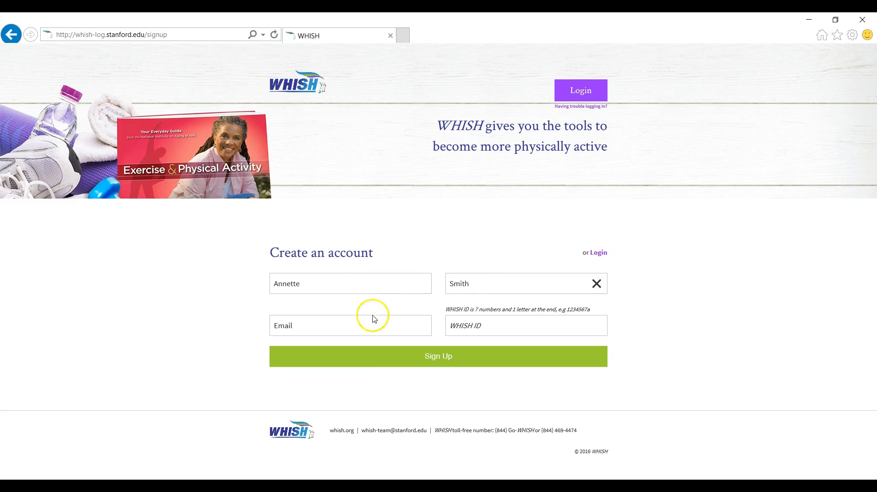
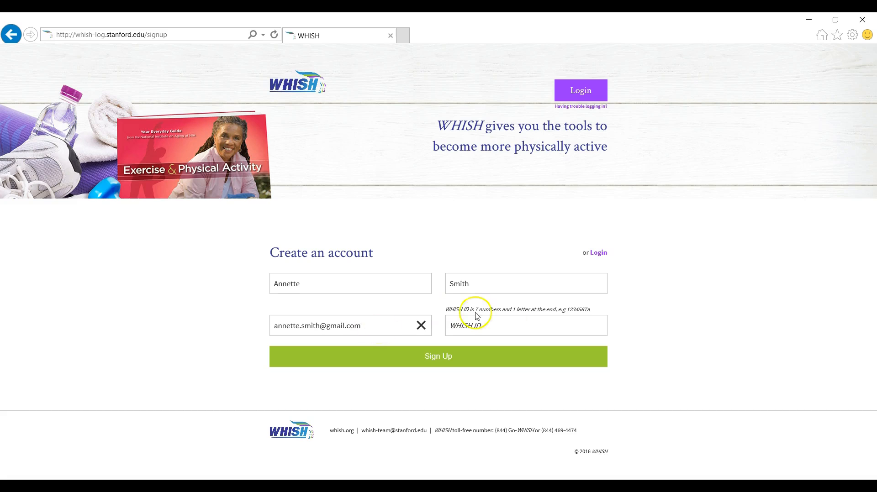
{"action": "type", "text": "1234578P"}
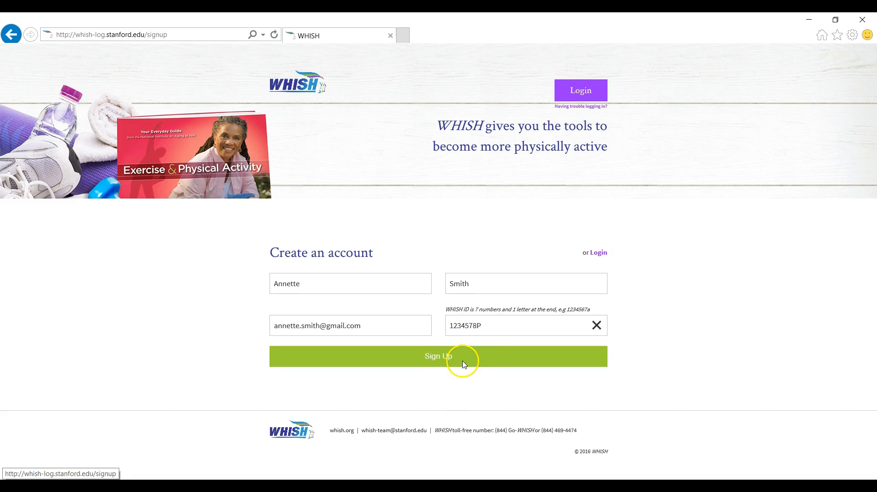
Submit the sign-up, dismiss the 'WHISH ID not found' notice and erase the mistyped ID digits
{"action": "left_click", "coordinate": [438, 356]}
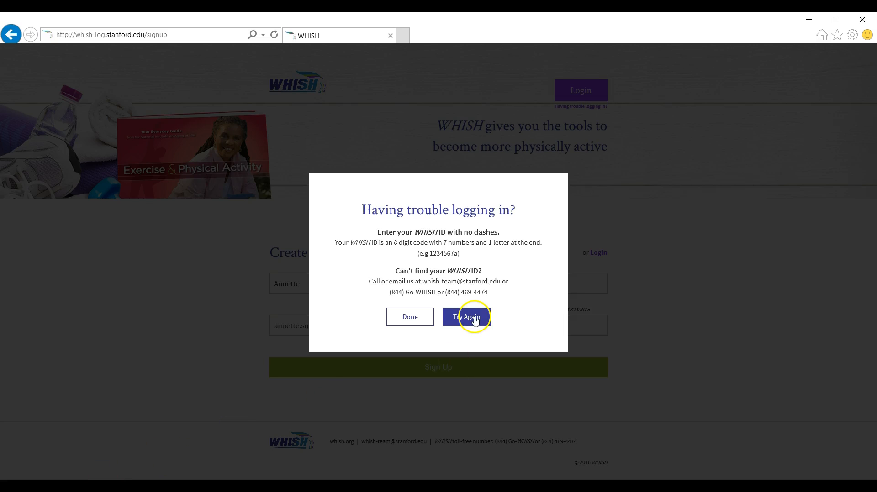
{"action": "left_click", "coordinate": [467, 317]}
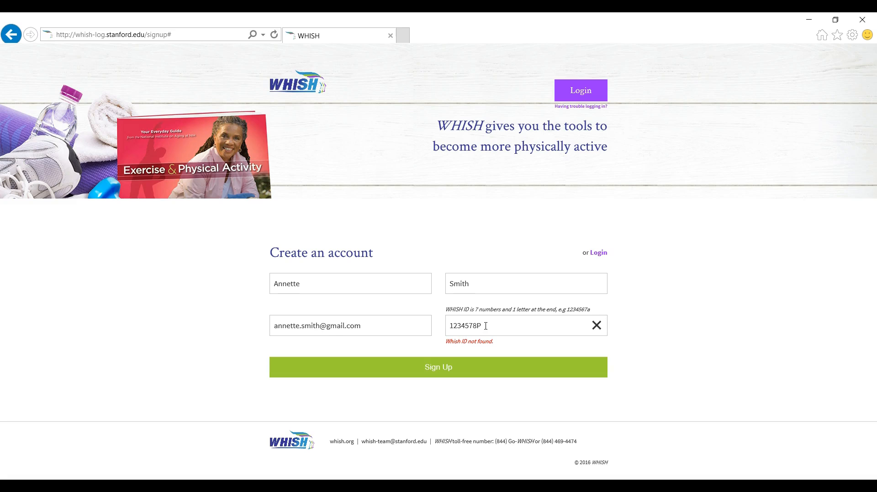
{"action": "key", "text": "Backspace"}
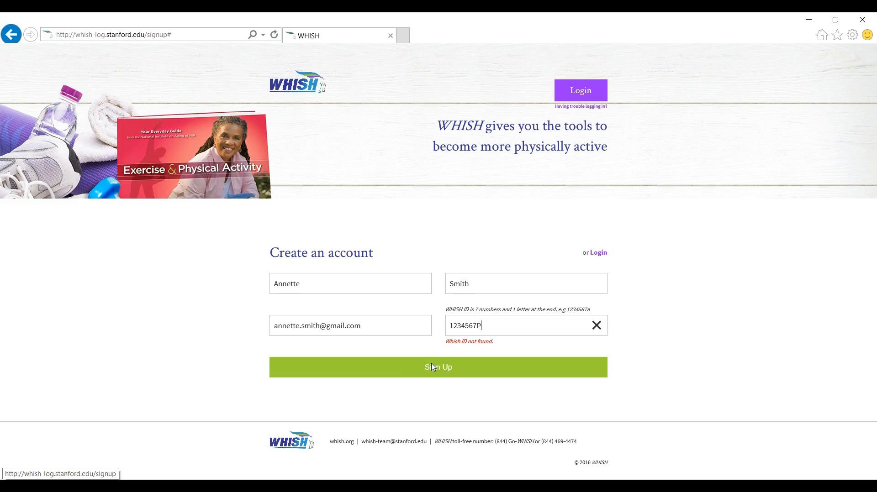
Submit the corrected account and land on the signed-in WHISH home page
{"action": "left_click", "coordinate": [438, 367]}
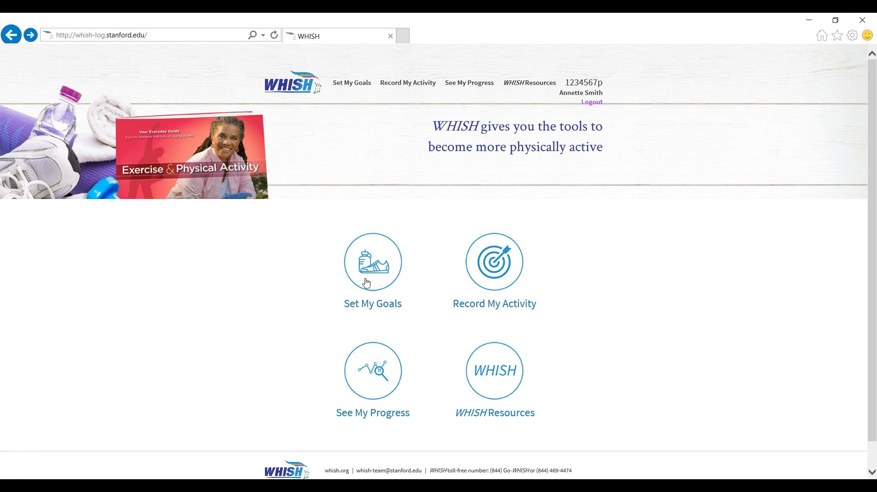
{"action": "mouse_move", "coordinate": [494, 263]}
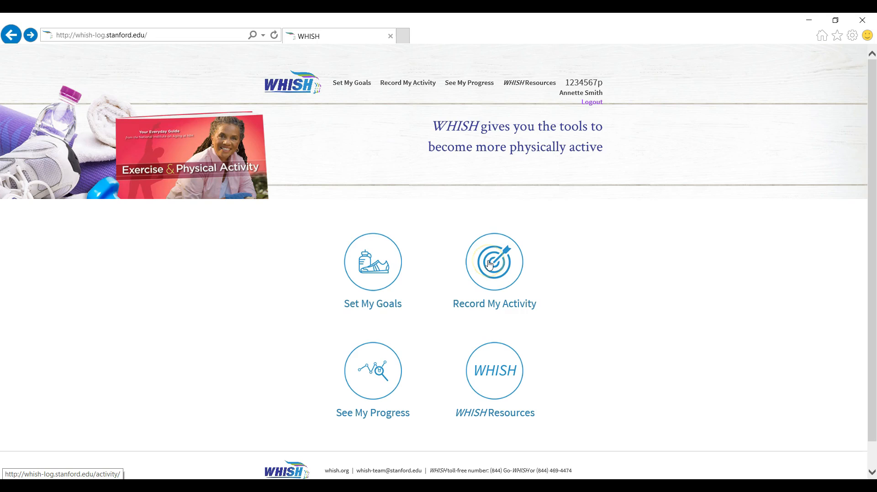
{"action": "mouse_move", "coordinate": [378, 370]}
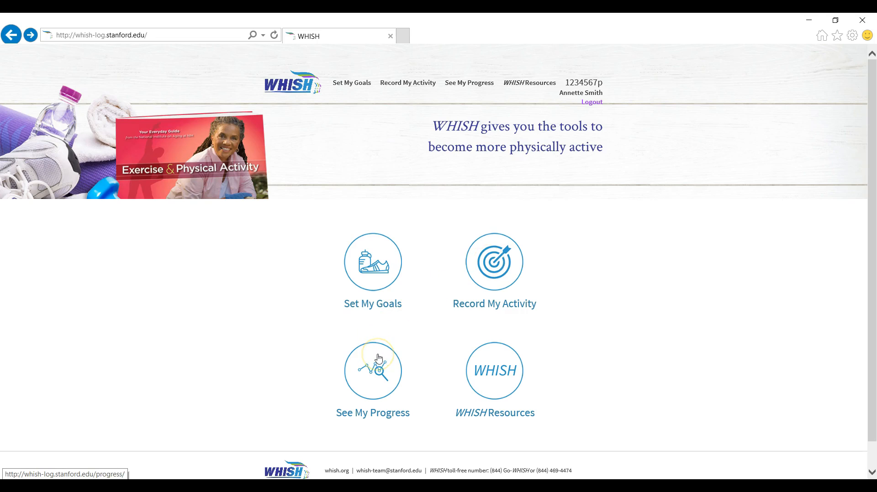
{"action": "mouse_move", "coordinate": [494, 371]}
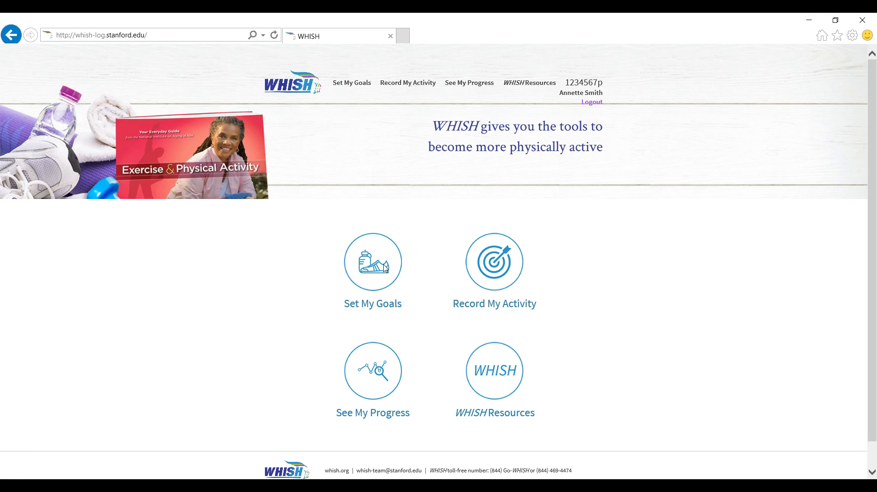
Set the daily steps goal to 8000 and balance/flexibility days to 3, then save the goals
{"action": "left_click", "coordinate": [373, 261]}
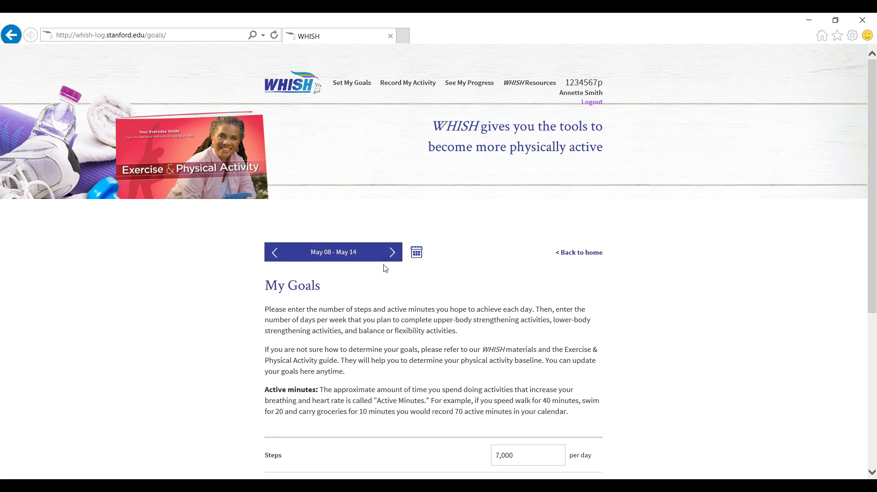
{"action": "scroll", "scroll_direction": "down", "scroll_amount": 3}
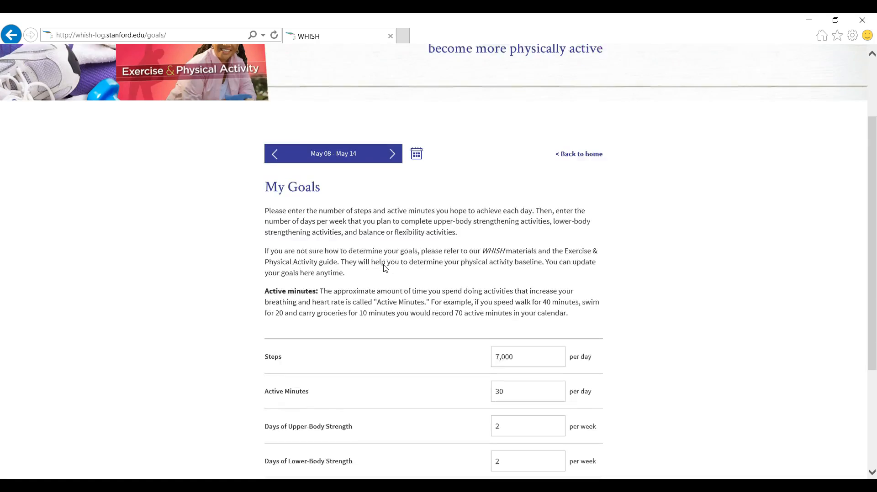
{"action": "scroll", "scroll_direction": "down", "scroll_amount": 3}
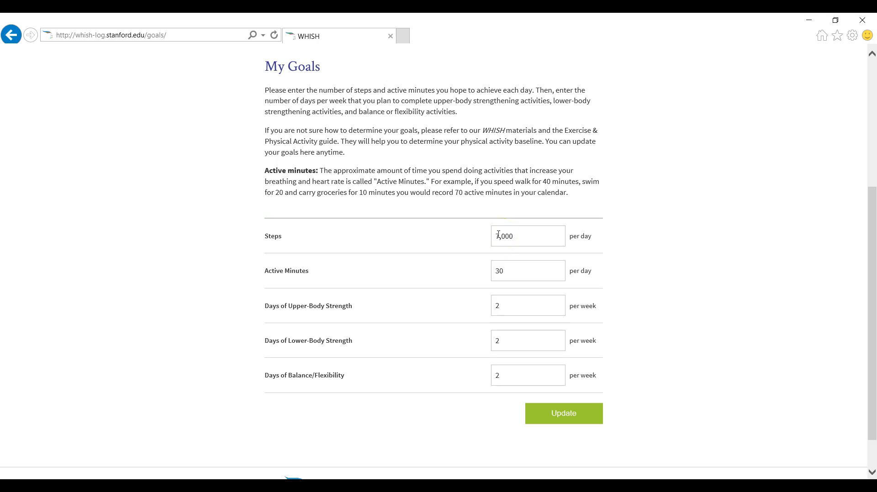
{"action": "left_click", "coordinate": [503, 235]}
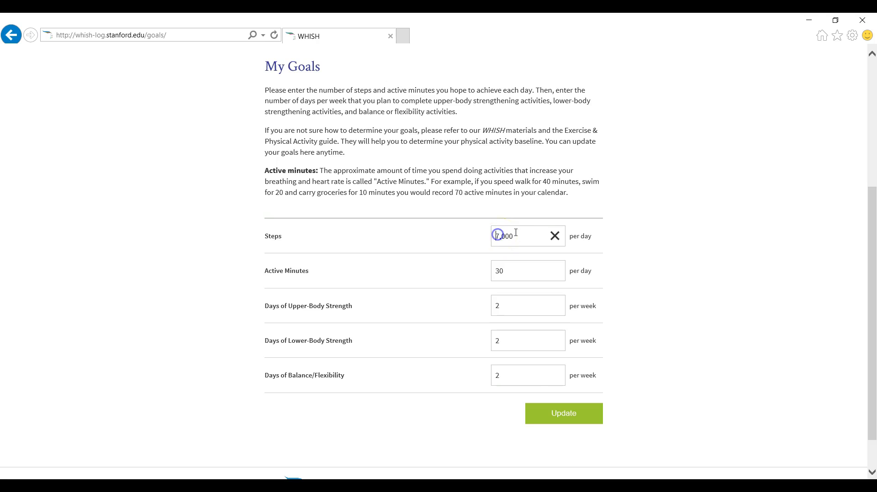
{"action": "left_click", "coordinate": [555, 236]}
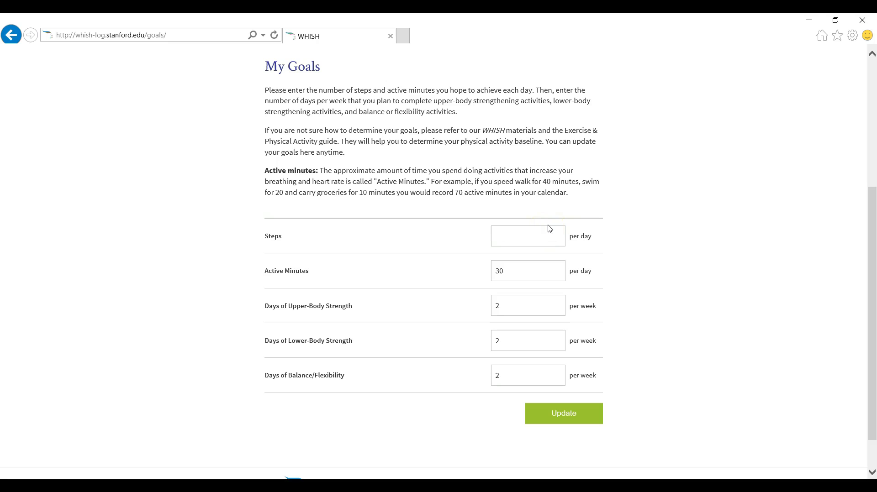
{"action": "type", "text": "8000"}
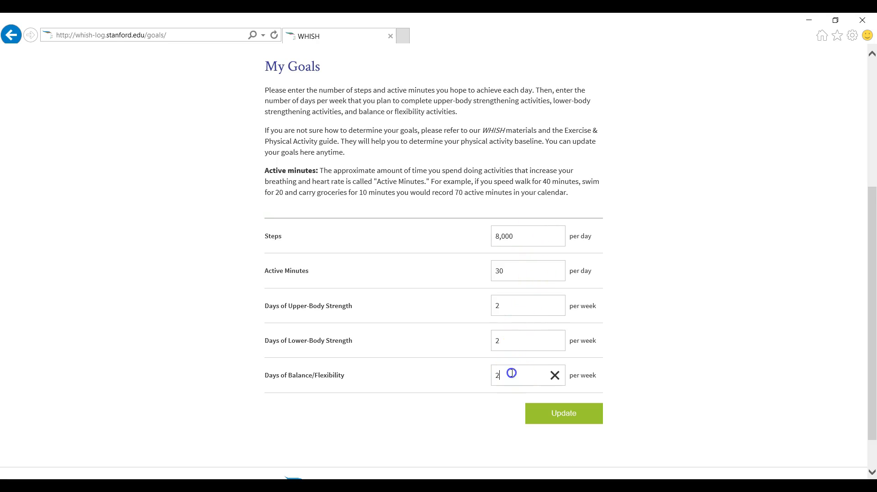
{"action": "type", "text": "3"}
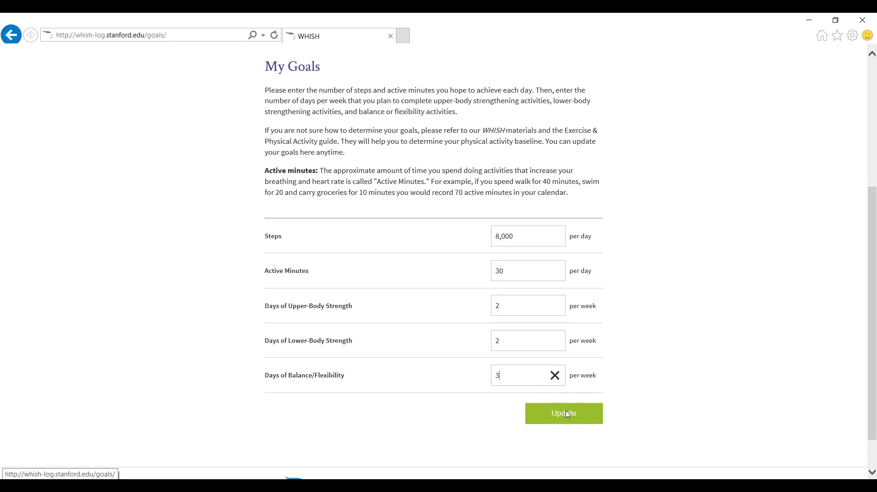
{"action": "left_click", "coordinate": [564, 414]}
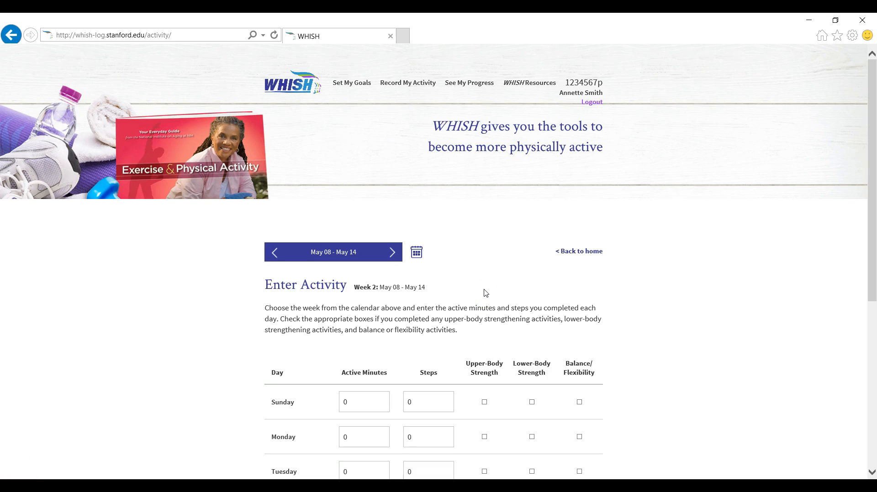
{"action": "mouse_move", "coordinate": [417, 93]}
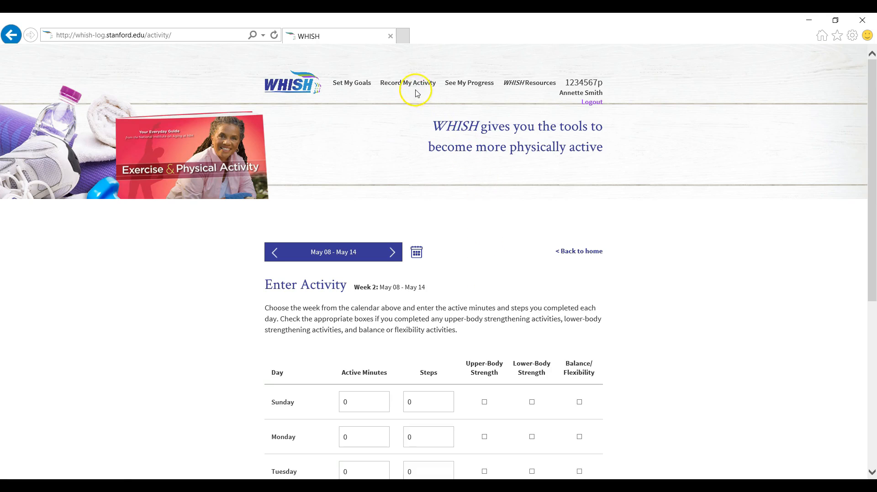
{"action": "mouse_move", "coordinate": [369, 254]}
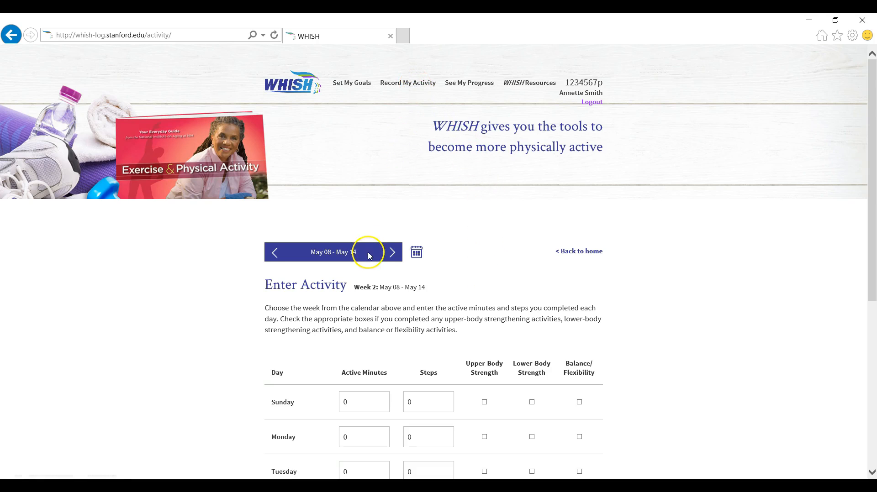
{"action": "mouse_move", "coordinate": [417, 252]}
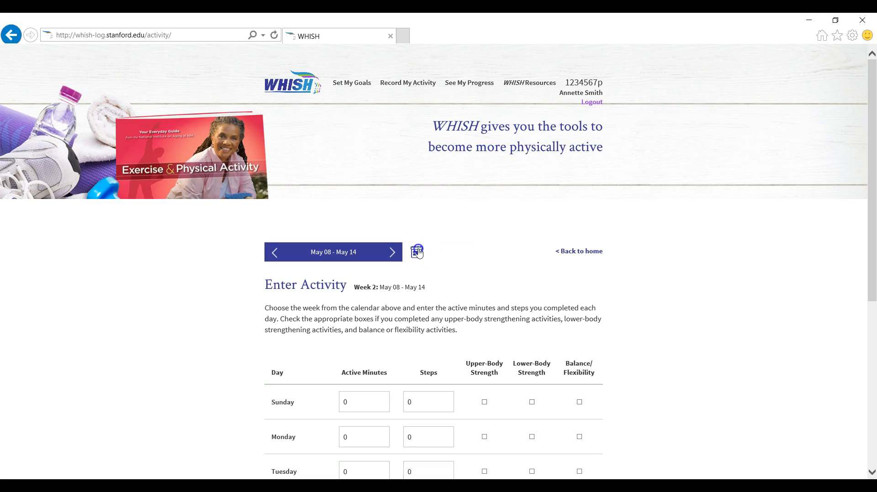
{"action": "left_click", "coordinate": [417, 252]}
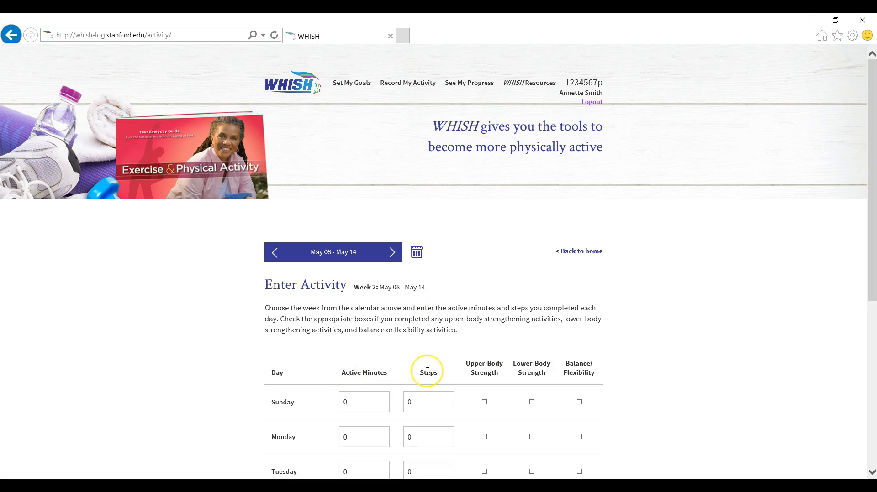
{"action": "mouse_move", "coordinate": [510, 387]}
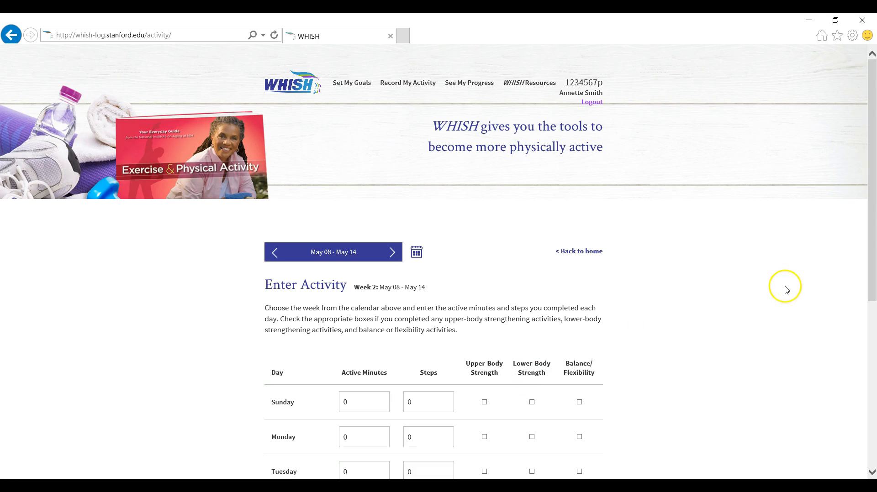
{"action": "scroll", "scroll_direction": "down", "scroll_amount": 3}
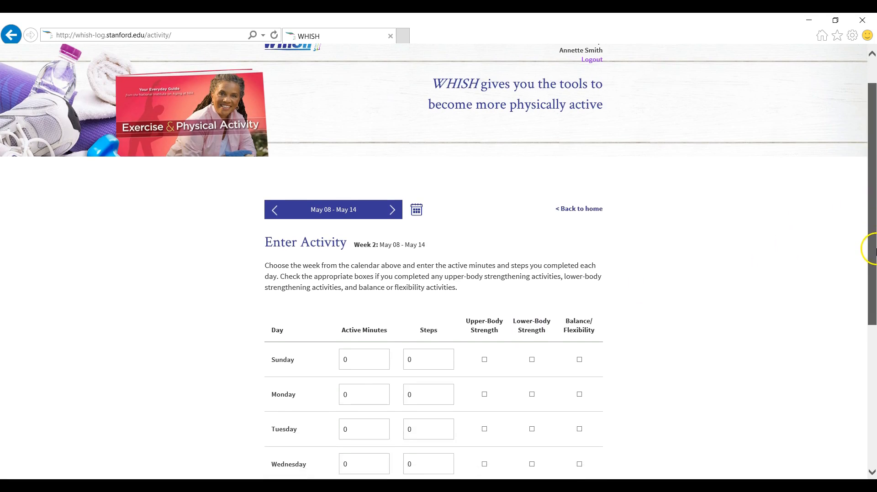
{"action": "scroll", "scroll_direction": "down", "scroll_amount": 3}
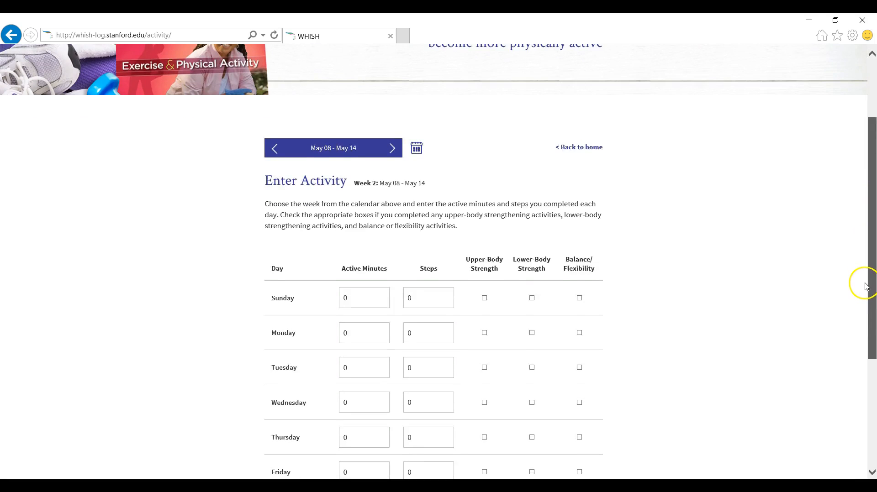
{"action": "scroll", "scroll_direction": "down", "scroll_amount": 3}
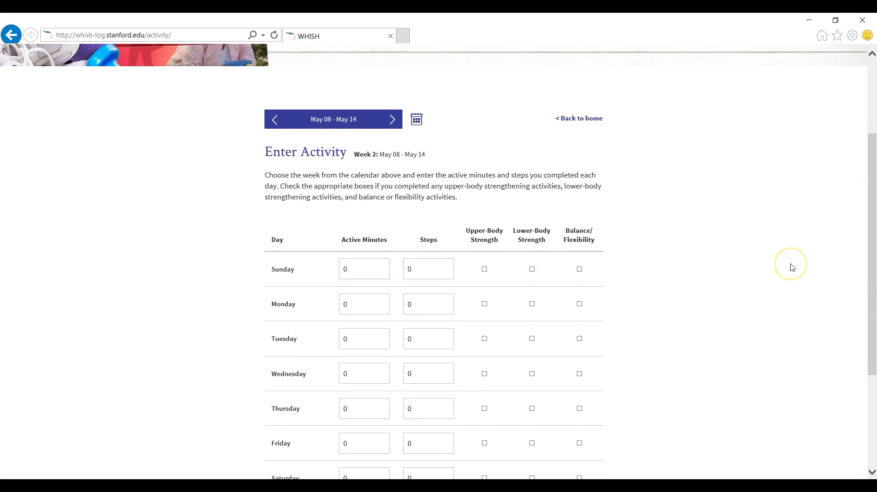
{"action": "mouse_move", "coordinate": [792, 267]}
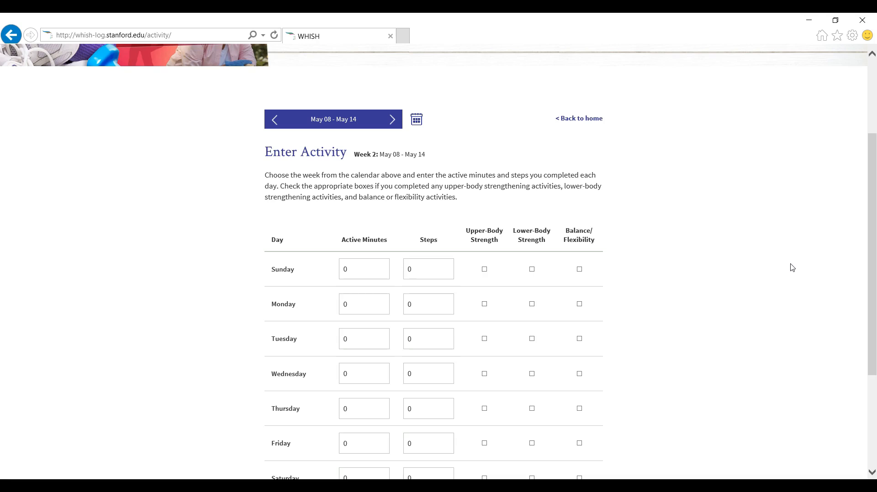
{"action": "mouse_move", "coordinate": [377, 251]}
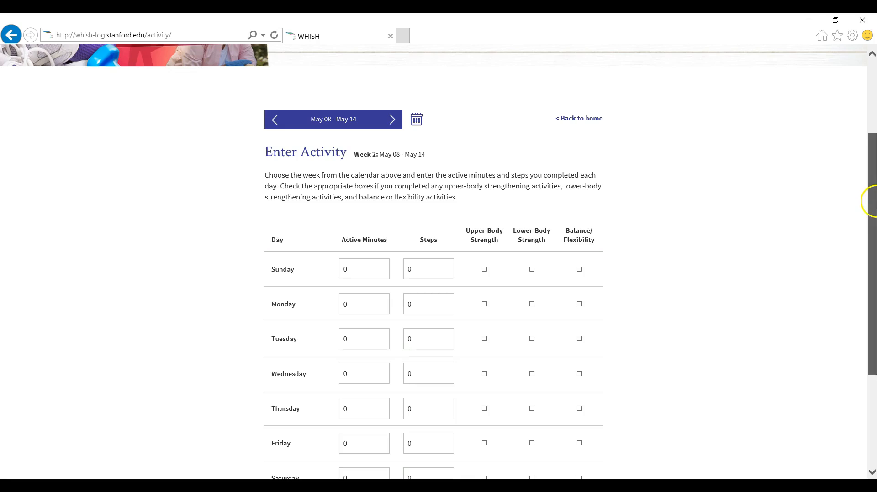
{"action": "scroll", "scroll_direction": "down", "scroll_amount": 3}
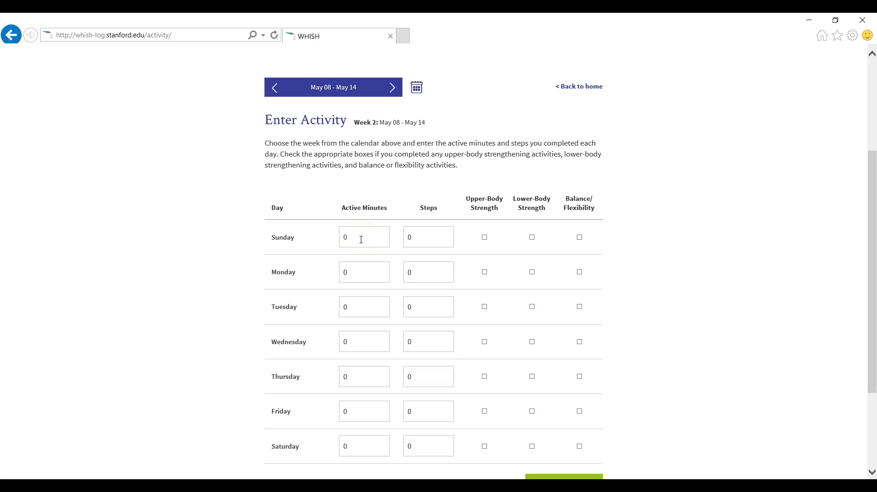
Log Sunday's minutes, 12,000 steps and lower-body check, and Monday's 20 minutes, 2,000 steps and balance/flexibility check
{"action": "left_click", "coordinate": [363, 236]}
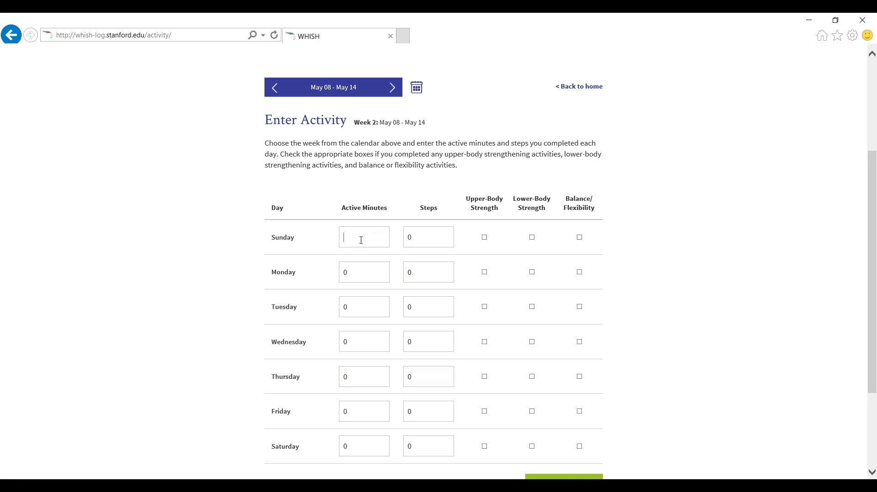
{"action": "type", "text": "115"}
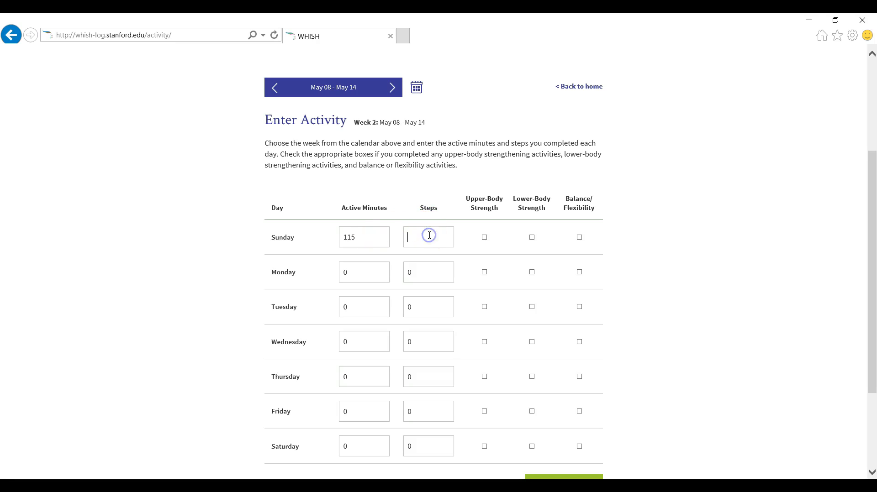
{"action": "type", "text": "12,000"}
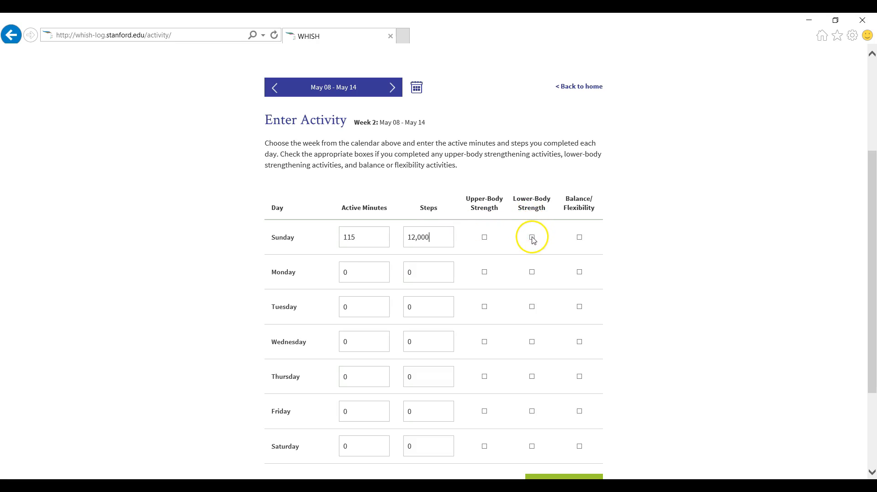
{"action": "left_click", "coordinate": [531, 237]}
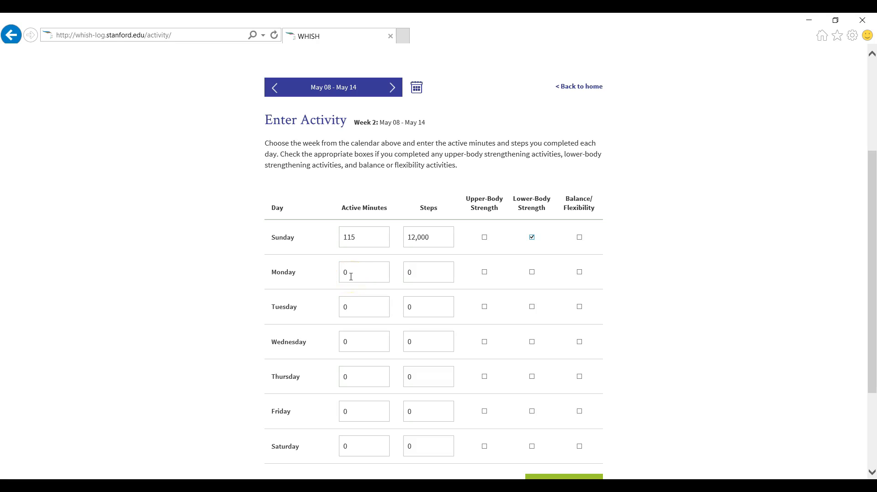
{"action": "type", "text": "20"}
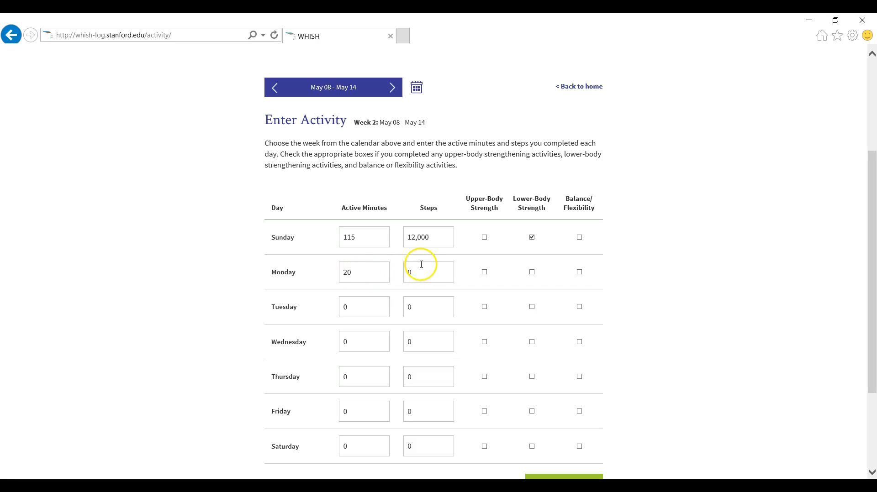
{"action": "type", "text": "200"}
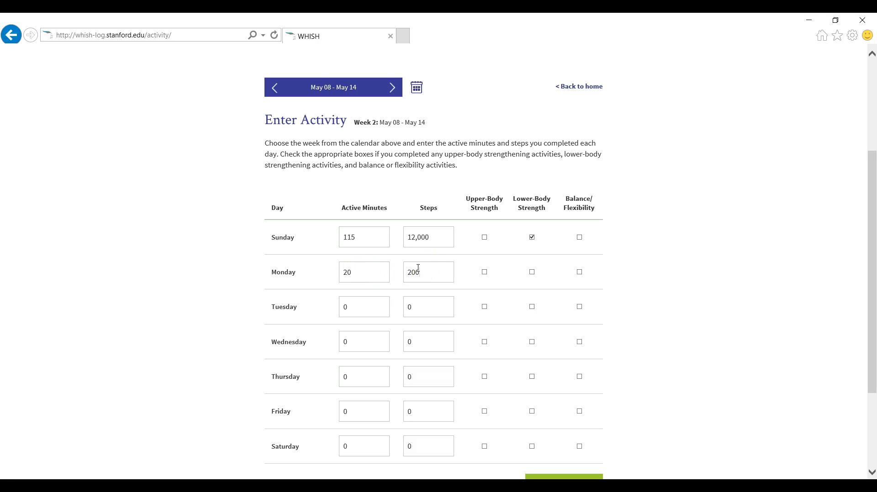
{"action": "type", "text": "2,000"}
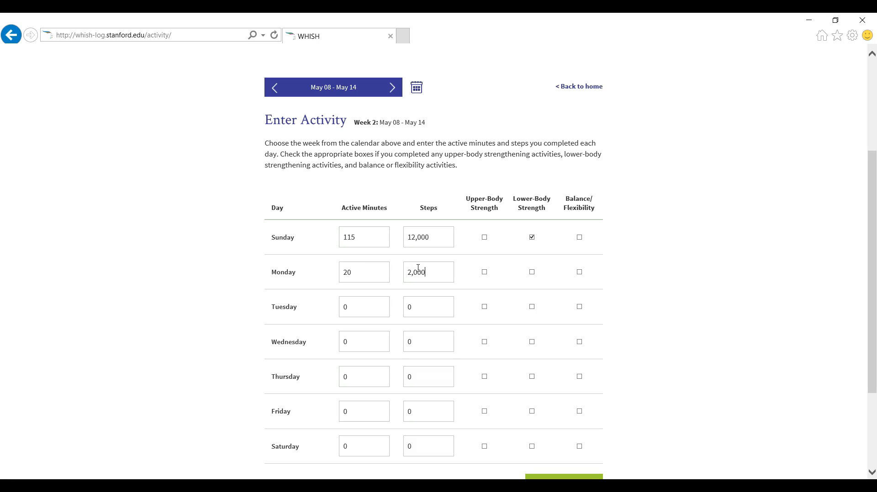
{"action": "mouse_move", "coordinate": [489, 276]}
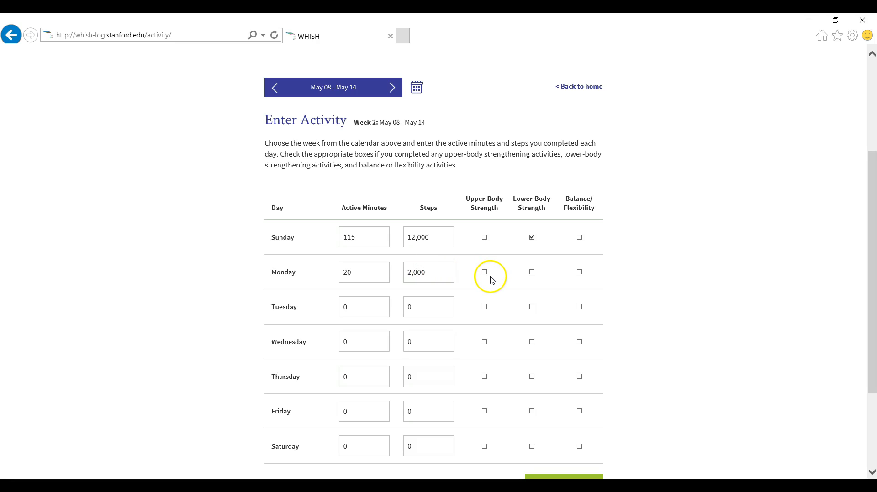
{"action": "left_click", "coordinate": [579, 272]}
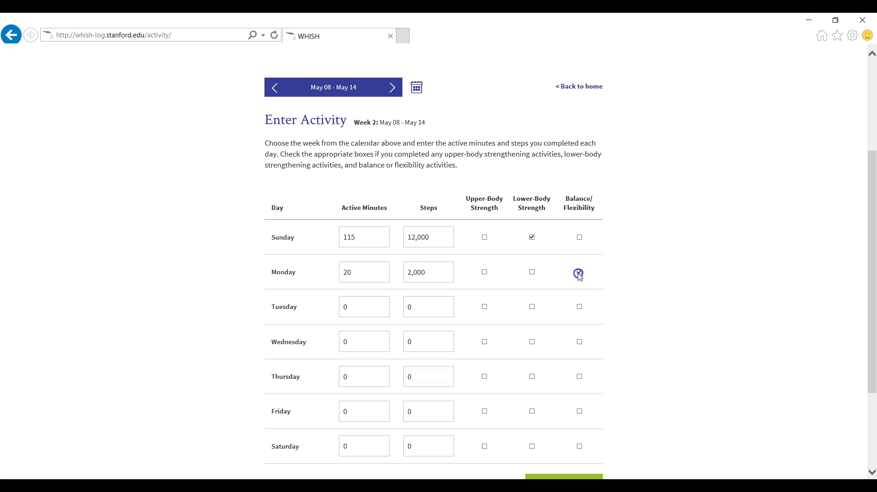
Log Tuesday as 30 minutes, 8,000 steps, upper-body, and Wednesday as 40 minutes, 9,000 steps
{"action": "left_click", "coordinate": [580, 272]}
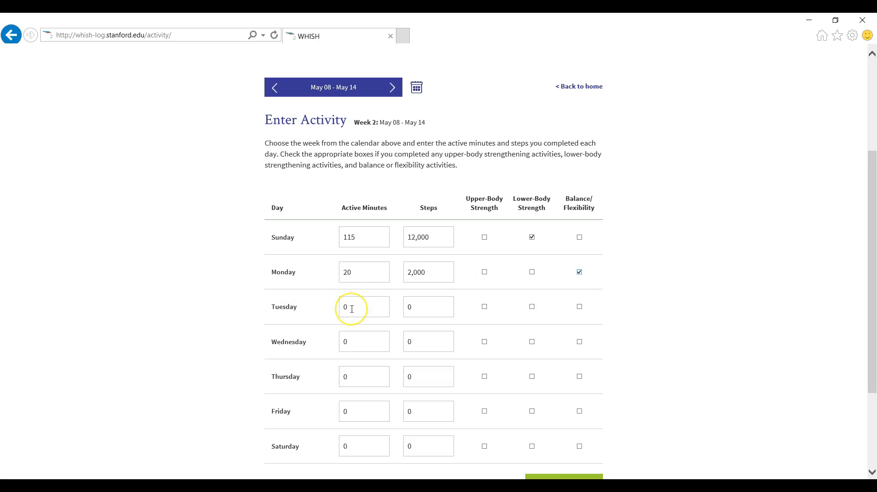
{"action": "type", "text": "30"}
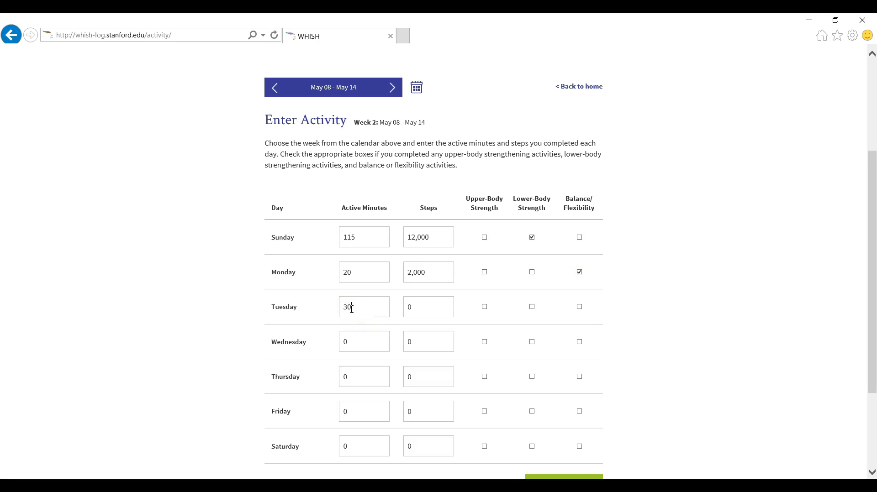
{"action": "type", "text": "3,000"}
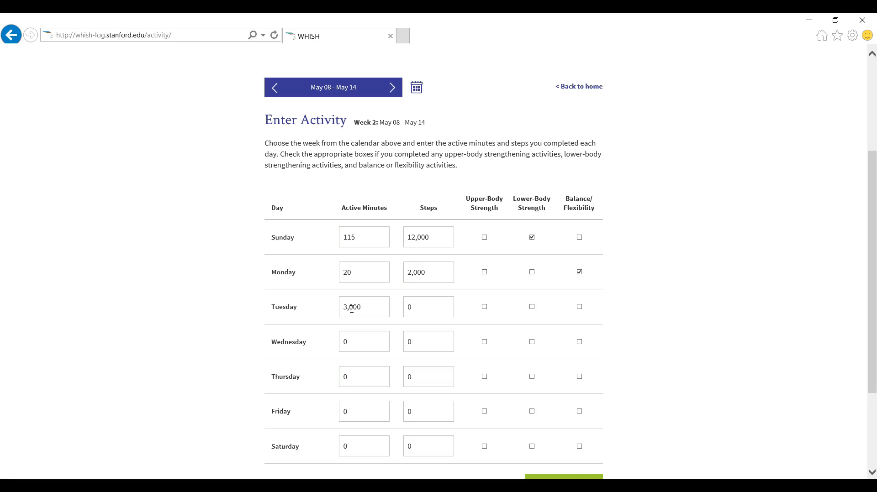
{"action": "type", "text": "300"}
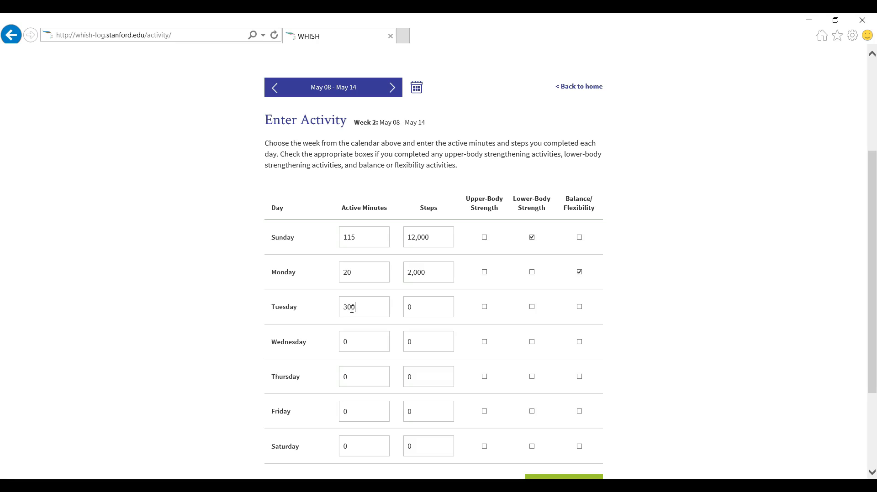
{"action": "key", "text": "Backspace"}
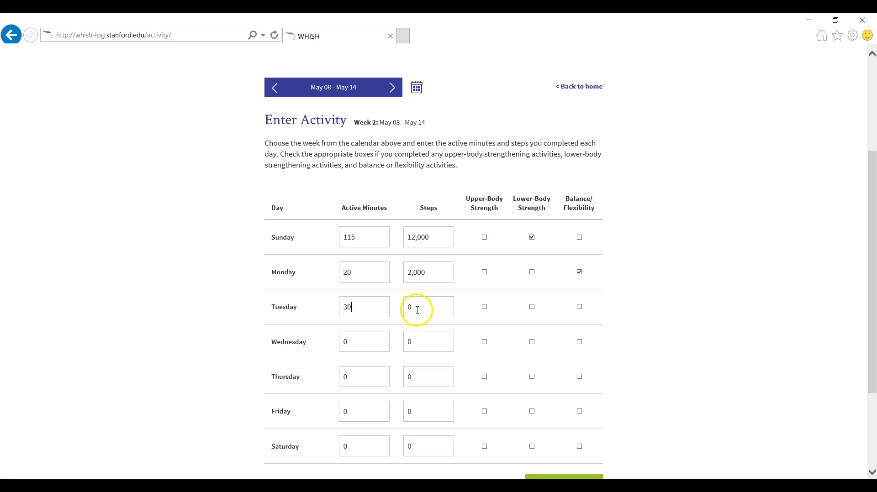
{"action": "type", "text": "8,000"}
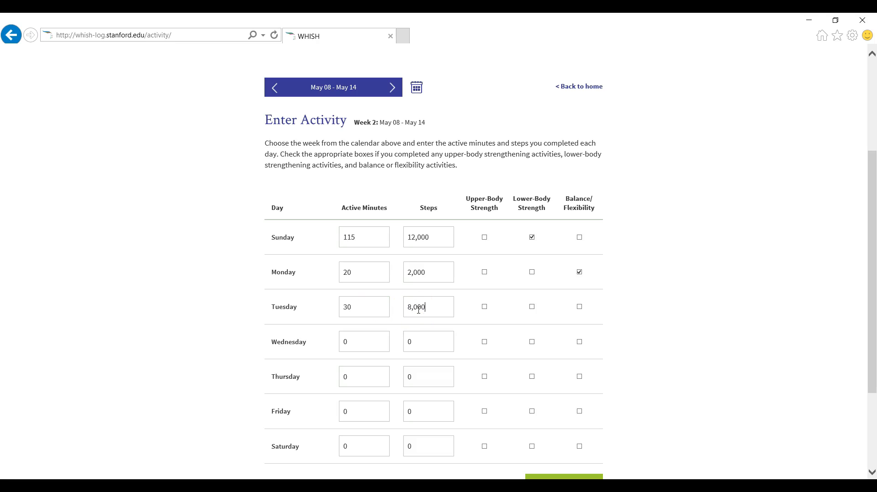
{"action": "left_click", "coordinate": [484, 307]}
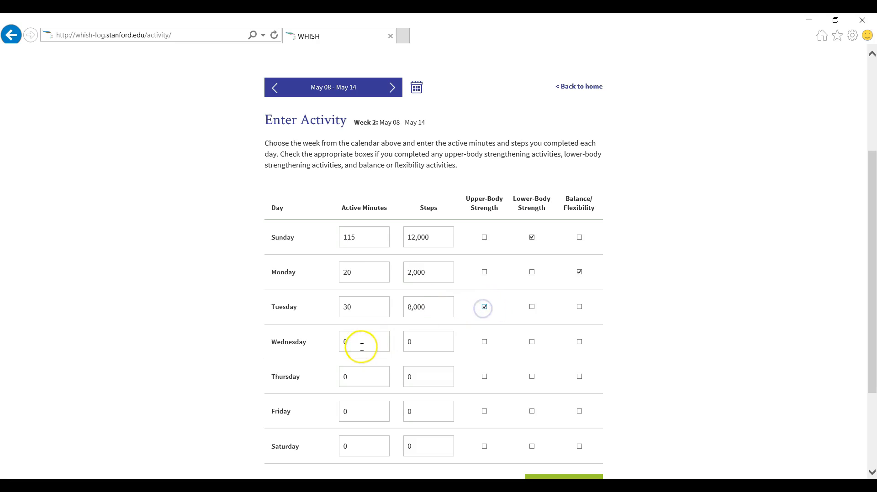
{"action": "type", "text": "40"}
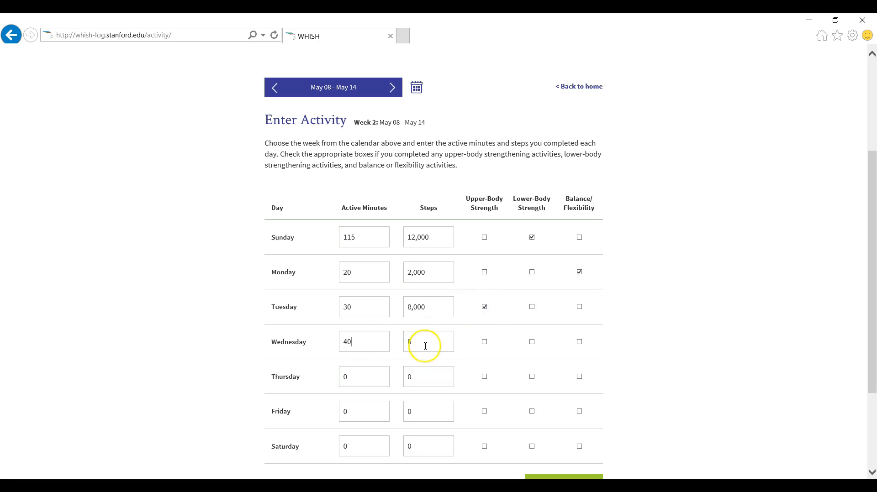
{"action": "type", "text": "9,000"}
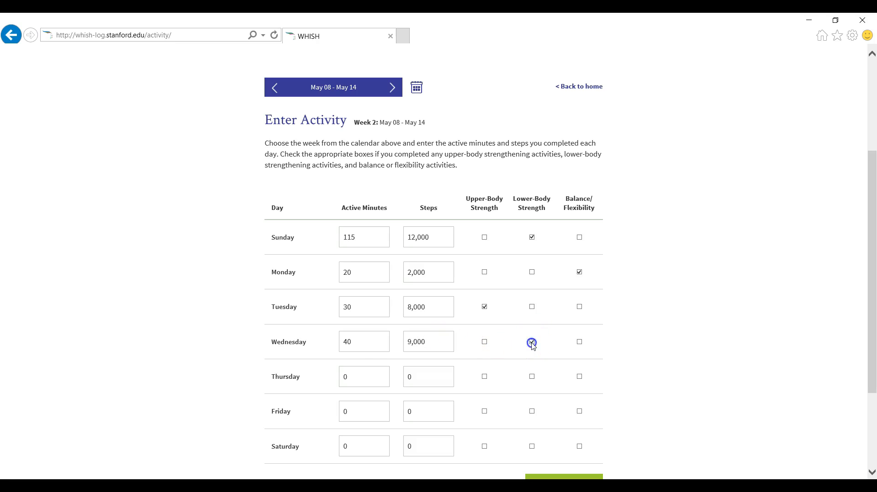
Log Thursday, then Friday as 50 minutes, 10,000 steps, upper-body, and Saturday as 30 minutes, 8,000 steps
{"action": "type", "text": "10"}
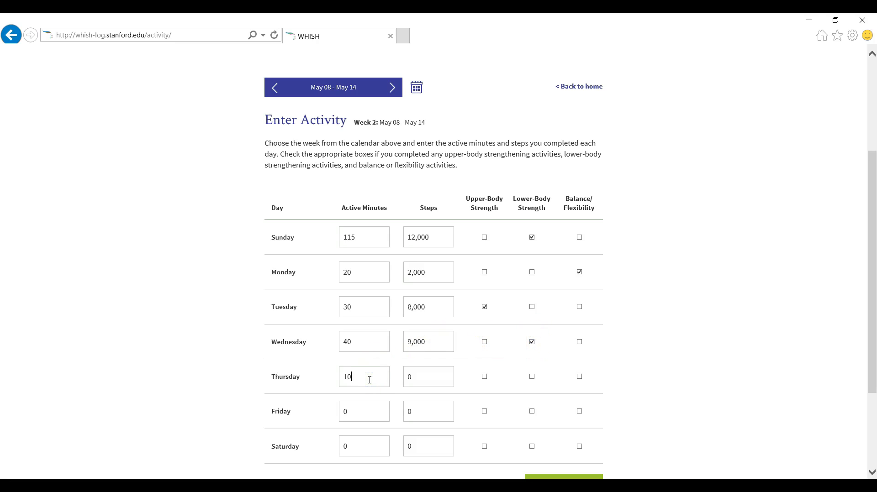
{"action": "type", "text": "20"}
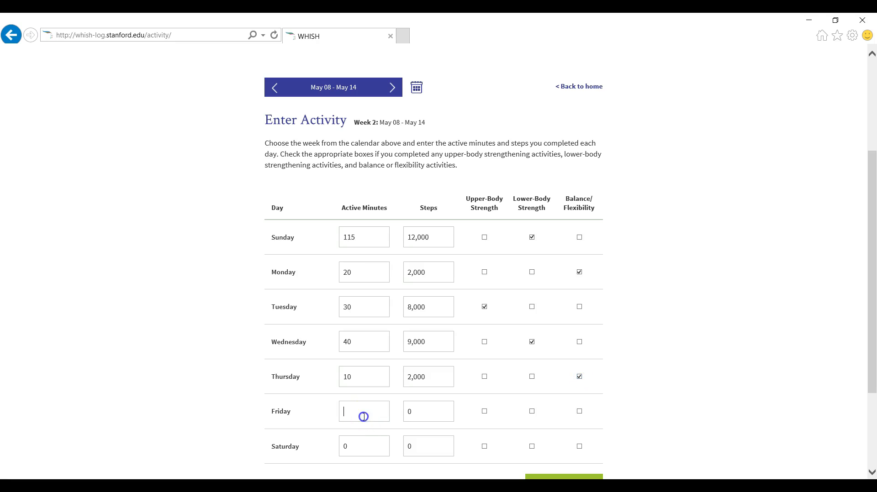
{"action": "type", "text": "50"}
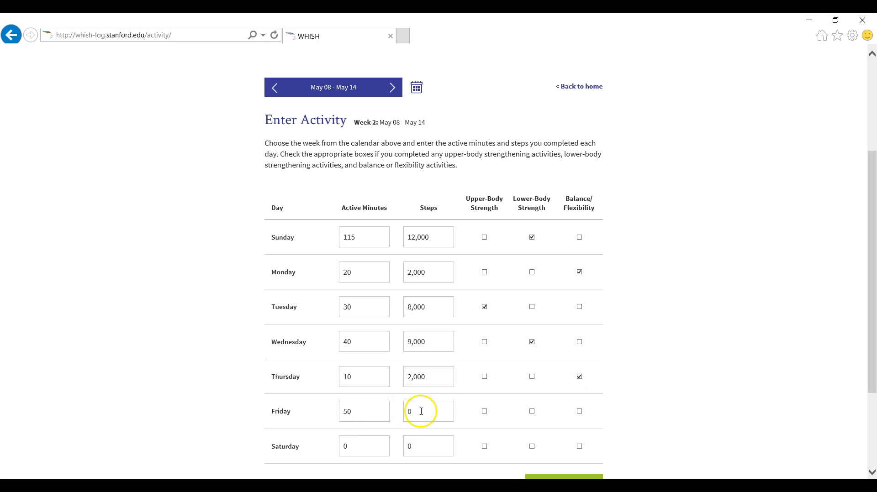
{"action": "type", "text": "1,000"}
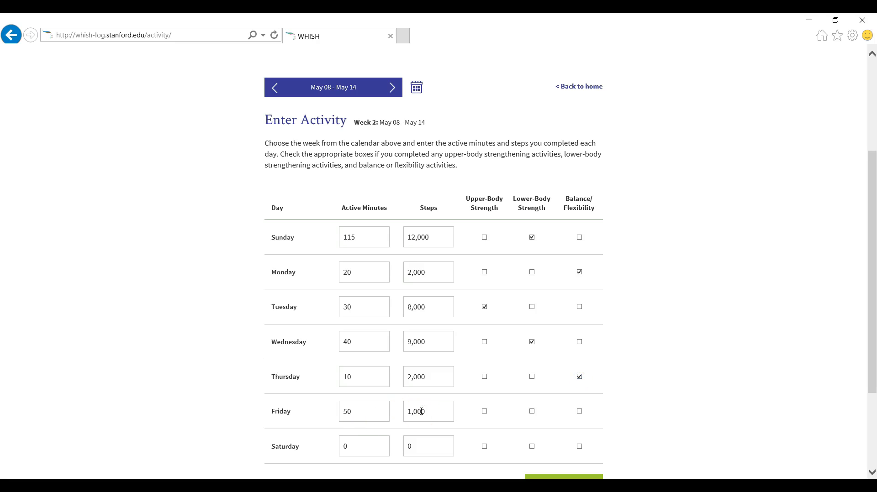
{"action": "left_click", "coordinate": [484, 411]}
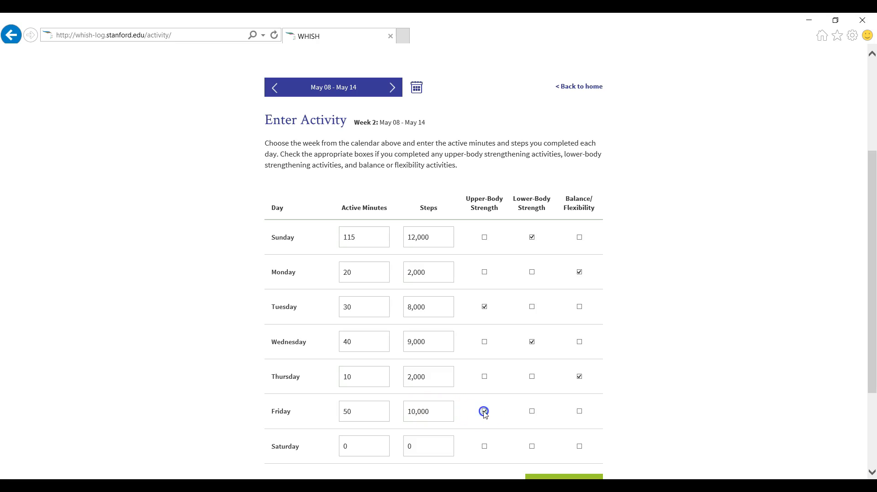
{"action": "left_click", "coordinate": [484, 412]}
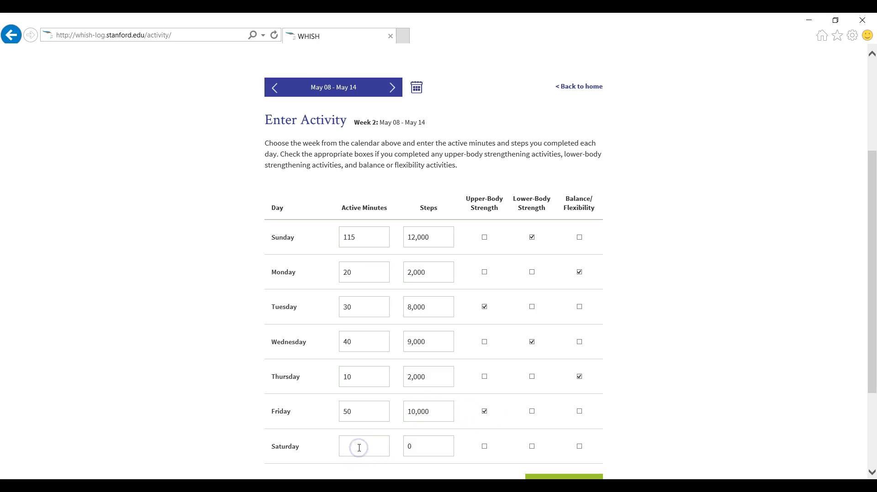
{"action": "type", "text": "30"}
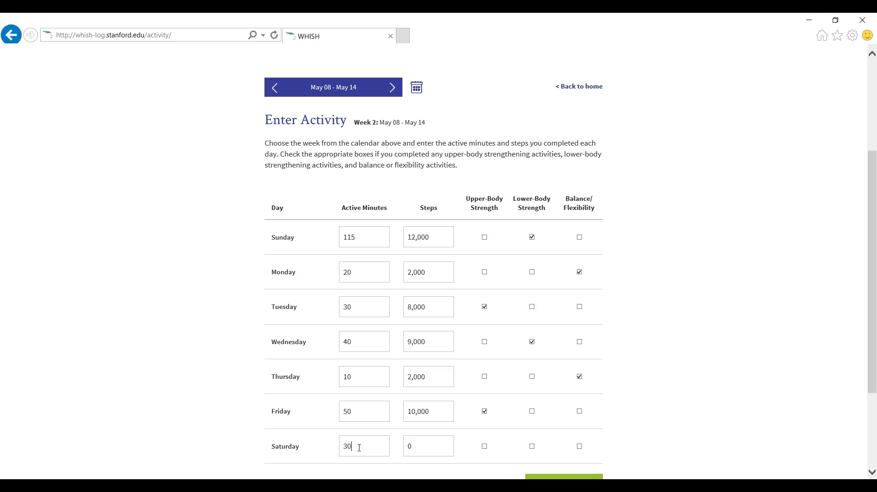
{"action": "type", "text": "80"}
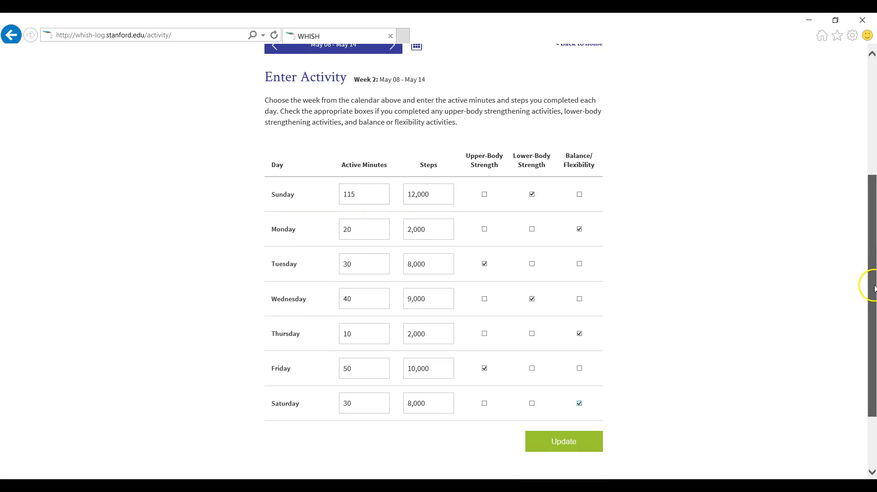
Save the May 08–14 activity entries with Update, bringing up the My Progress summary
{"action": "scroll", "scroll_direction": "down", "scroll_amount": 3}
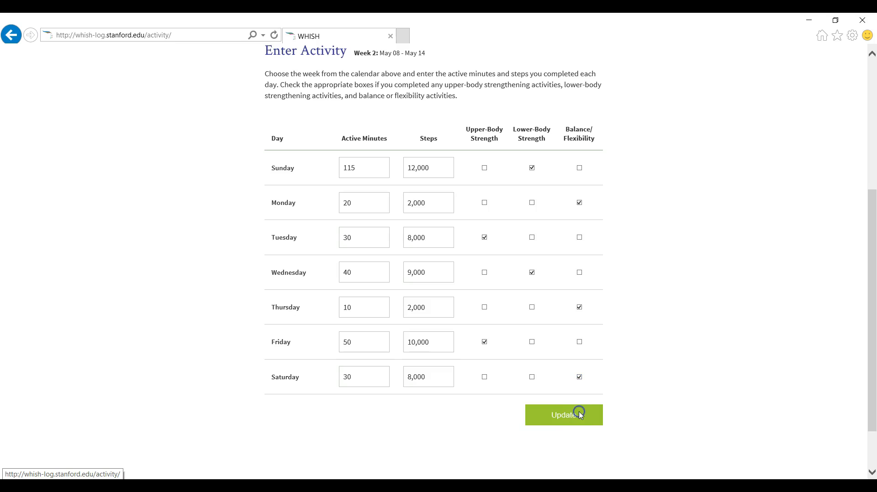
{"action": "left_click", "coordinate": [563, 415]}
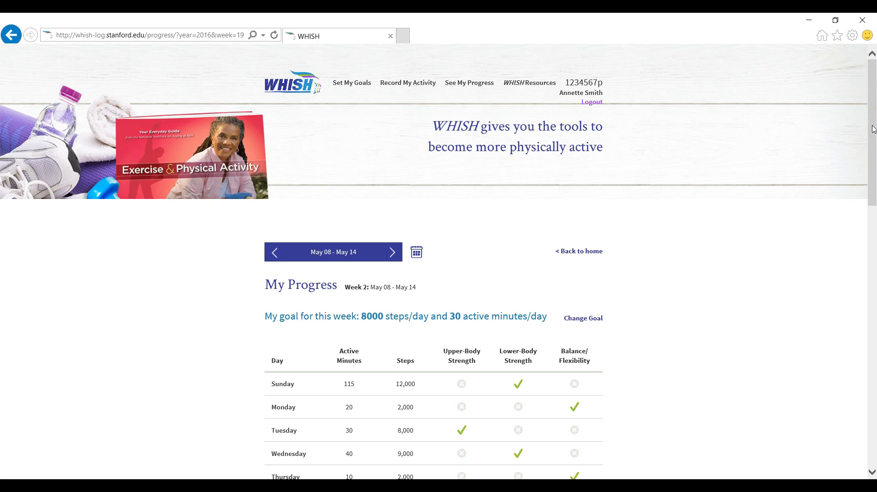
Review the Steps, Upper-Body and Lower-Body activity charts, then the This month and This year trends
{"action": "scroll", "scroll_direction": "down", "scroll_amount": 3}
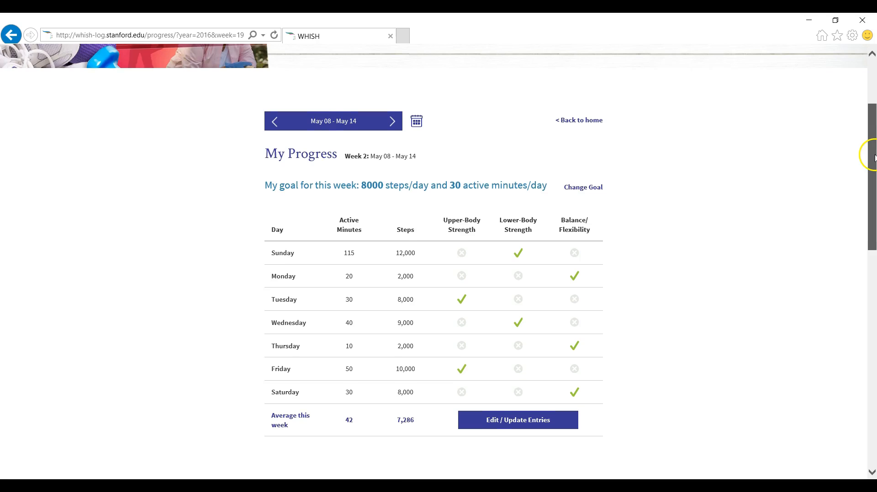
{"action": "scroll", "scroll_direction": "down", "scroll_amount": 3}
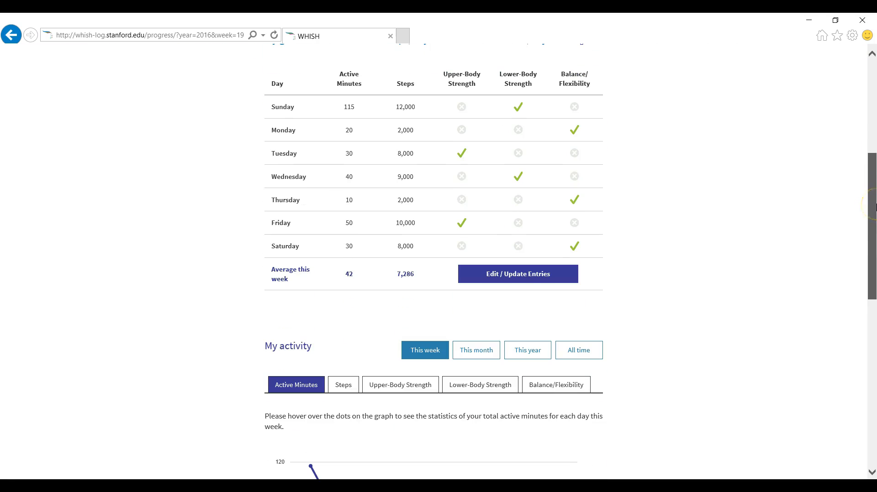
{"action": "scroll", "scroll_direction": "down", "scroll_amount": 3}
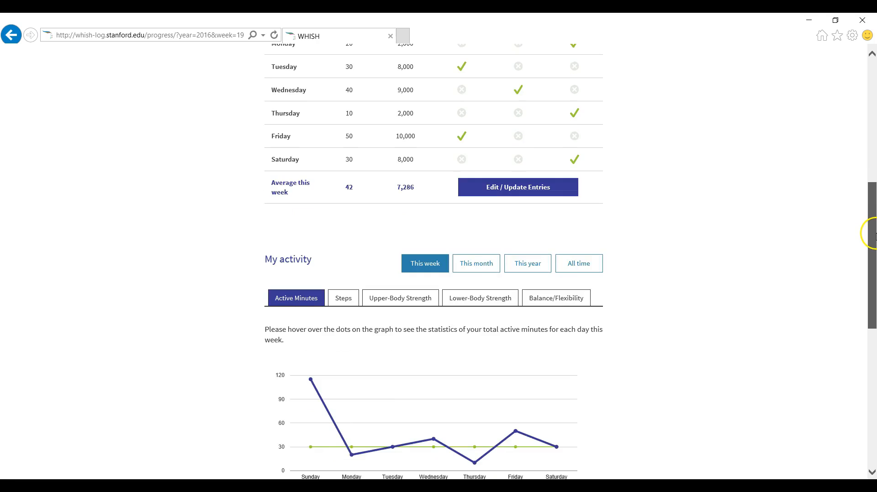
{"action": "scroll", "scroll_direction": "down", "scroll_amount": 3}
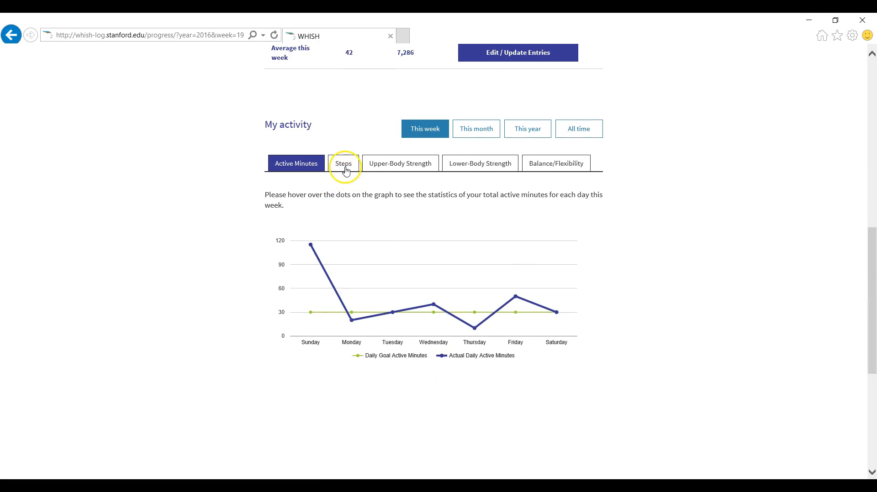
{"action": "left_click", "coordinate": [343, 164]}
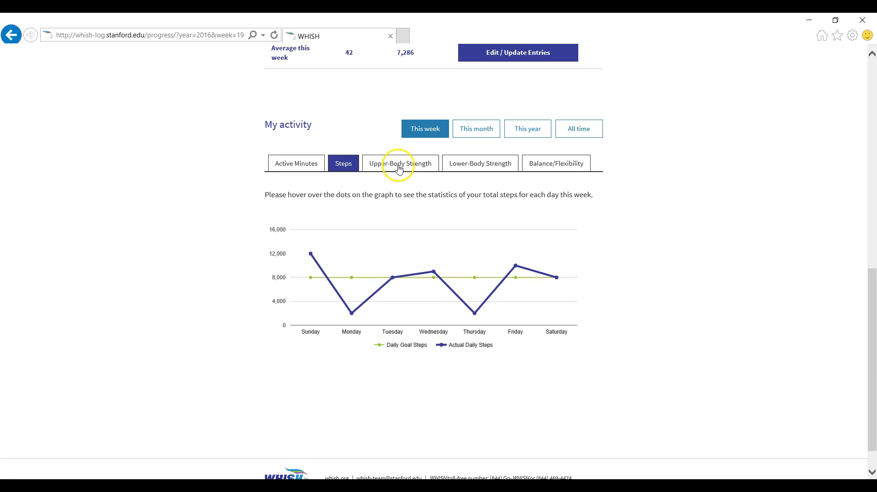
{"action": "left_click", "coordinate": [400, 164]}
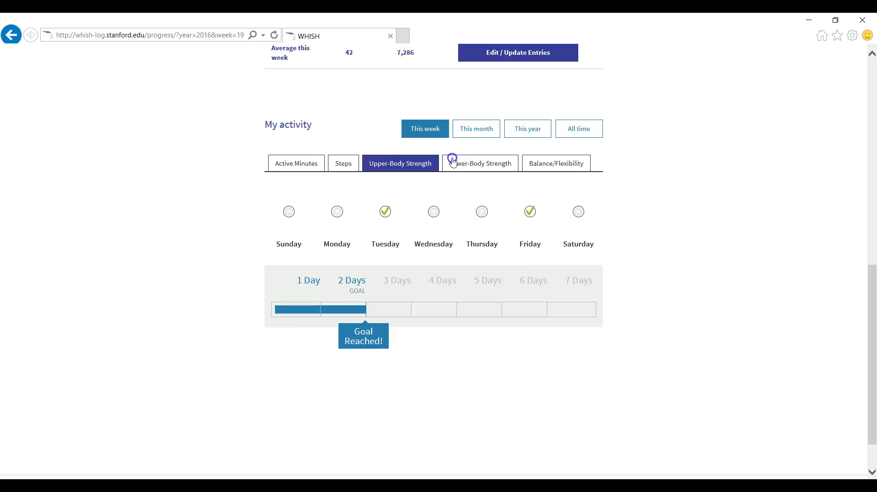
{"action": "left_click", "coordinate": [557, 163]}
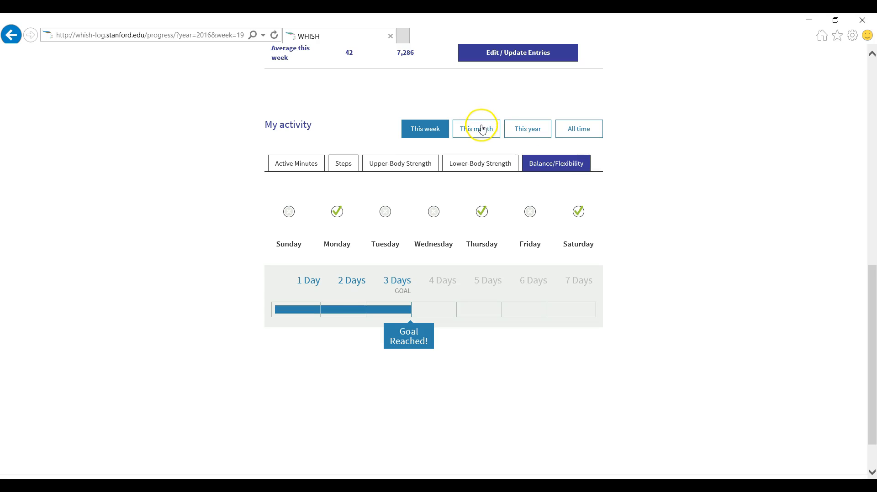
{"action": "left_click", "coordinate": [476, 129]}
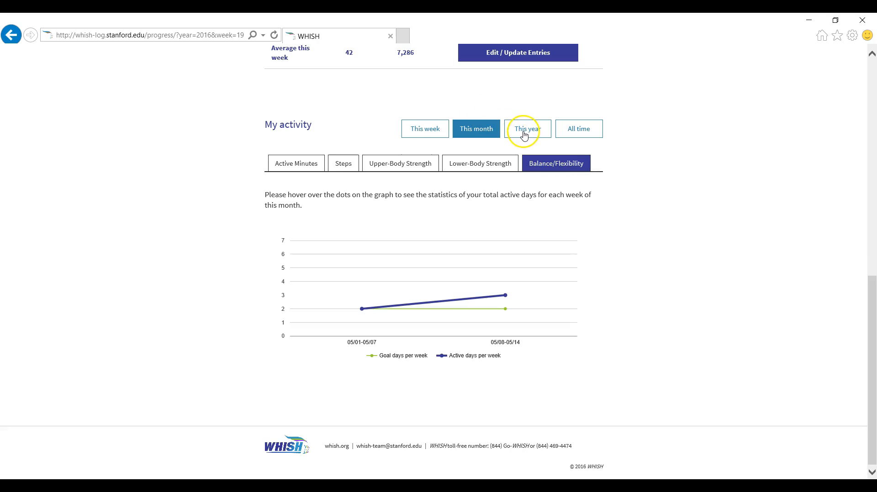
{"action": "left_click", "coordinate": [578, 135]}
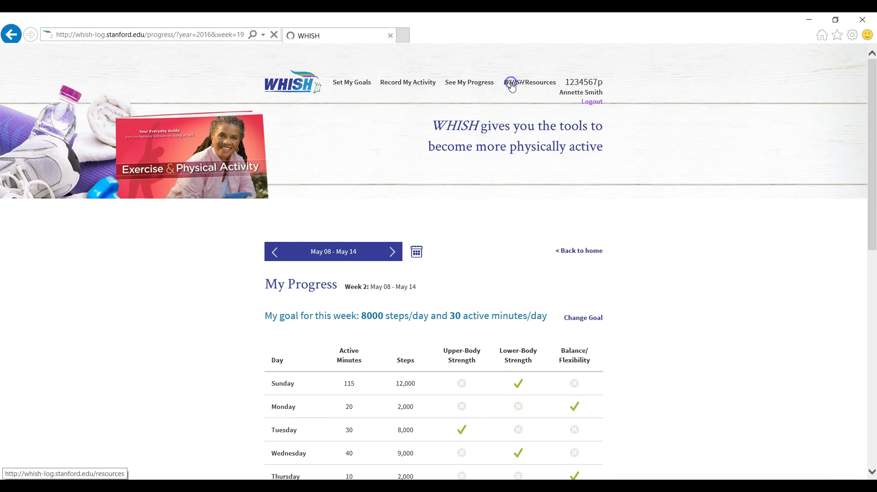
Browse the WHISH Resources and view the Exercise & Physical Activity guide as a PDF
{"action": "left_click", "coordinate": [529, 82]}
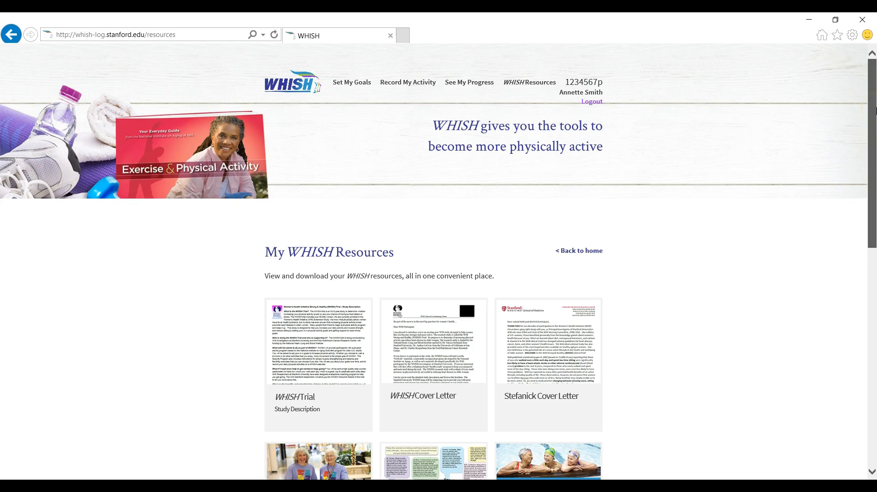
{"action": "scroll", "scroll_direction": "down", "scroll_amount": 3}
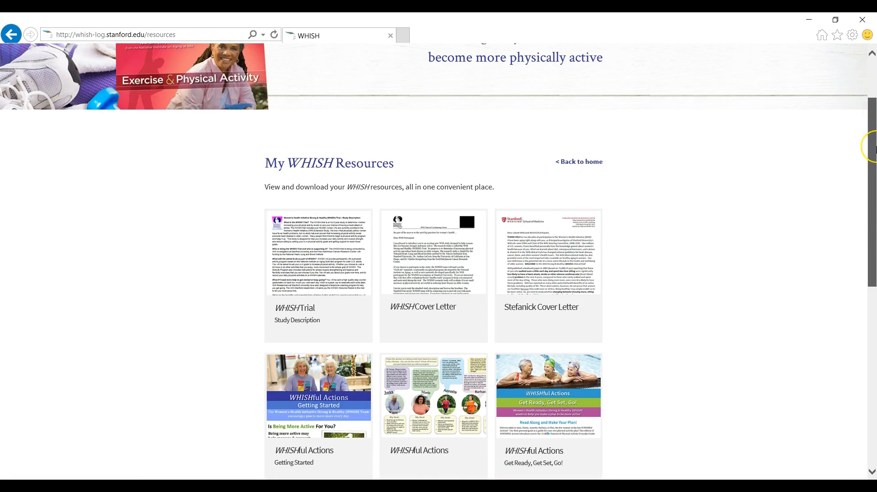
{"action": "scroll", "scroll_direction": "down", "scroll_amount": 3}
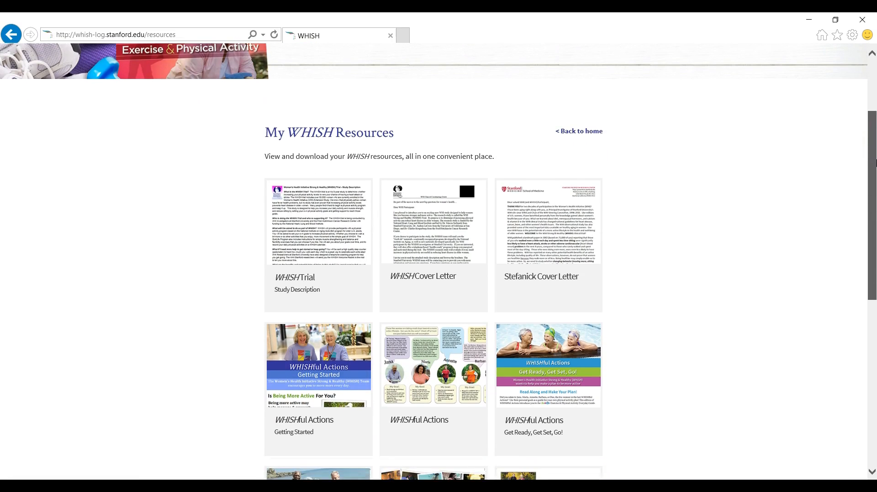
{"action": "scroll", "scroll_direction": "down", "scroll_amount": 3}
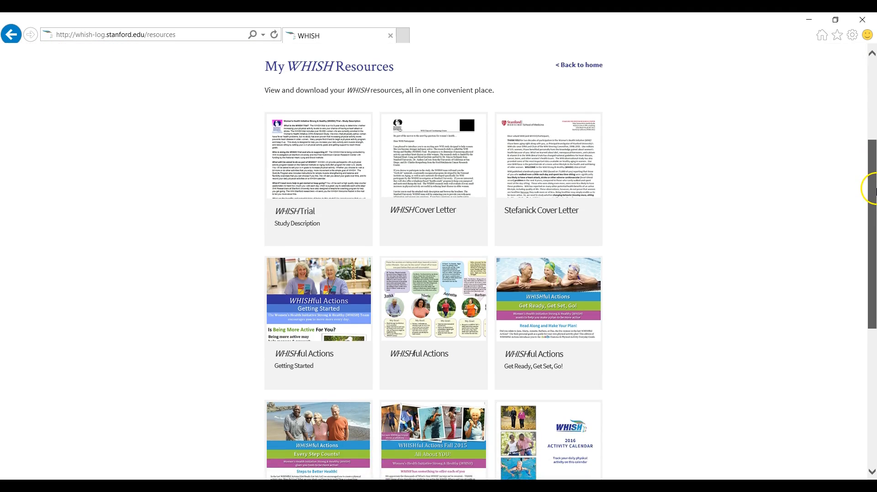
{"action": "scroll", "scroll_direction": "down", "scroll_amount": 3}
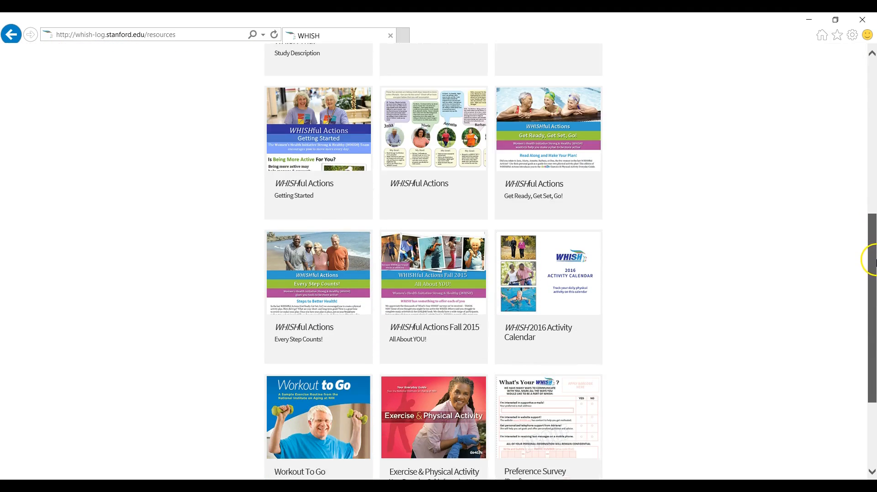
{"action": "scroll", "scroll_direction": "down", "scroll_amount": 3}
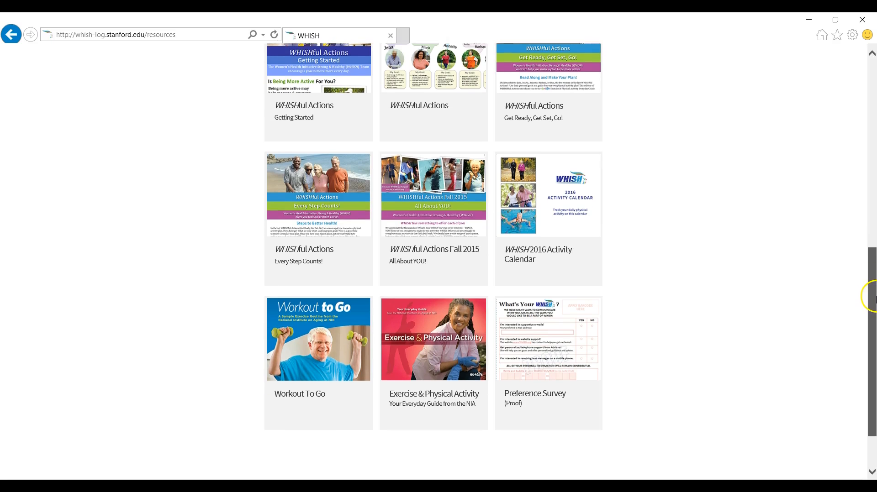
{"action": "mouse_move", "coordinate": [433, 339]}
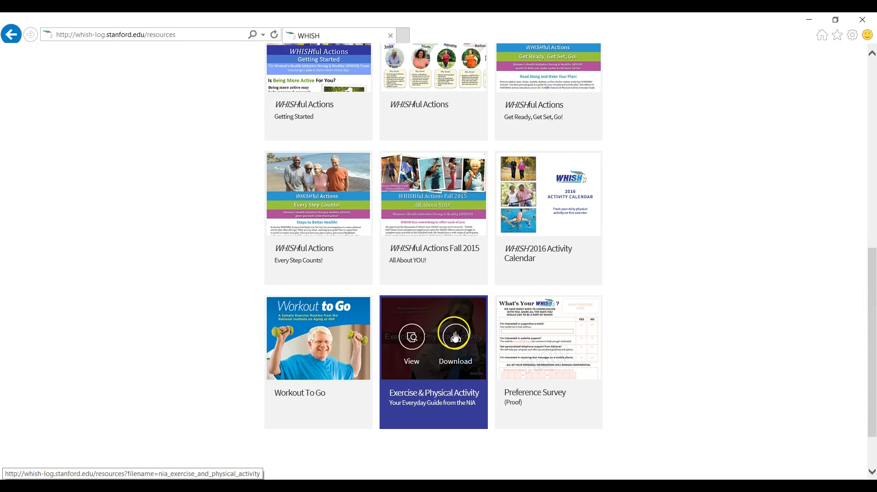
{"action": "mouse_move", "coordinate": [411, 337]}
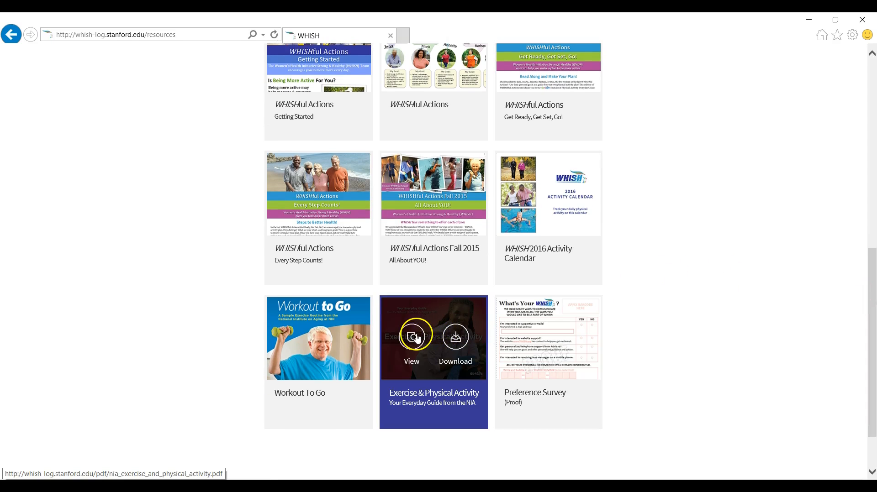
{"action": "left_click", "coordinate": [412, 336]}
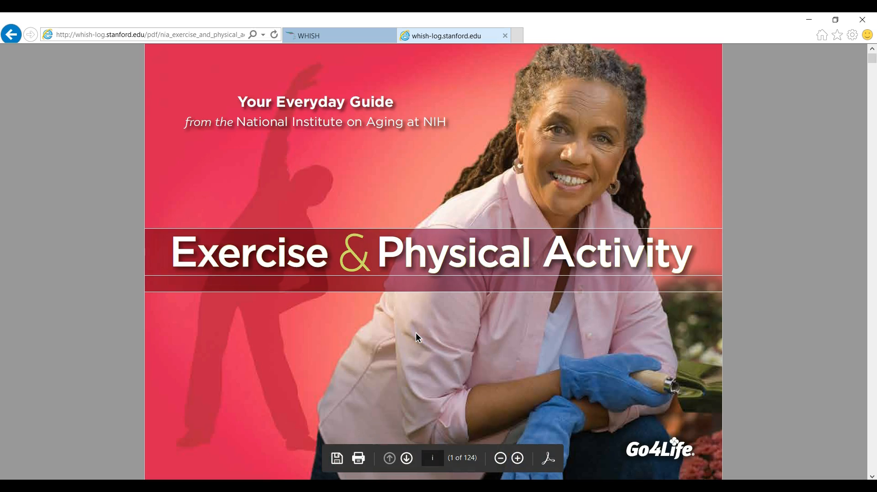